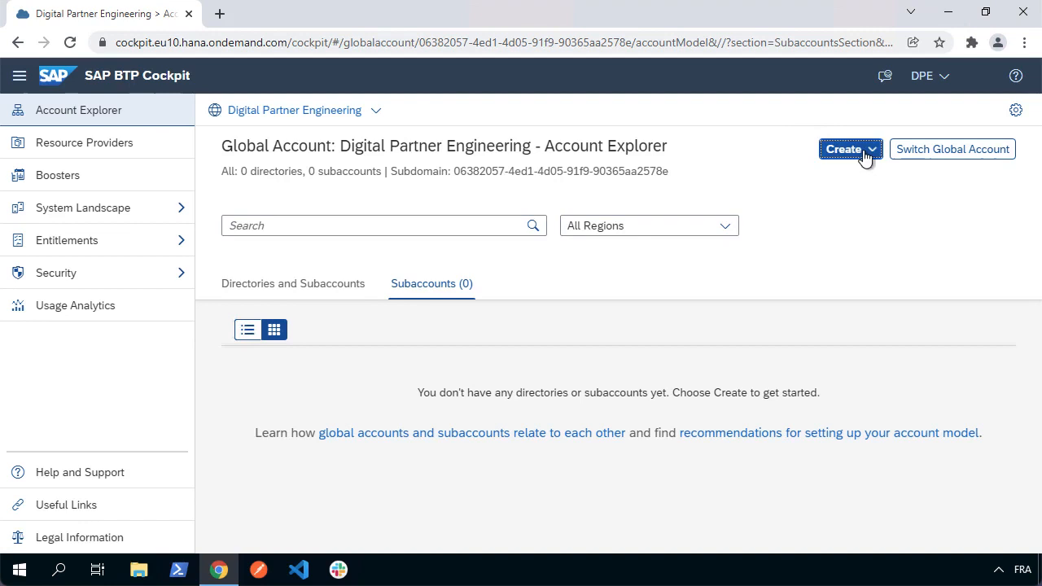
- Create subaccount dpedev with subdomain dpedev in the Europe (Frankfurt) region
left_click(844, 149)
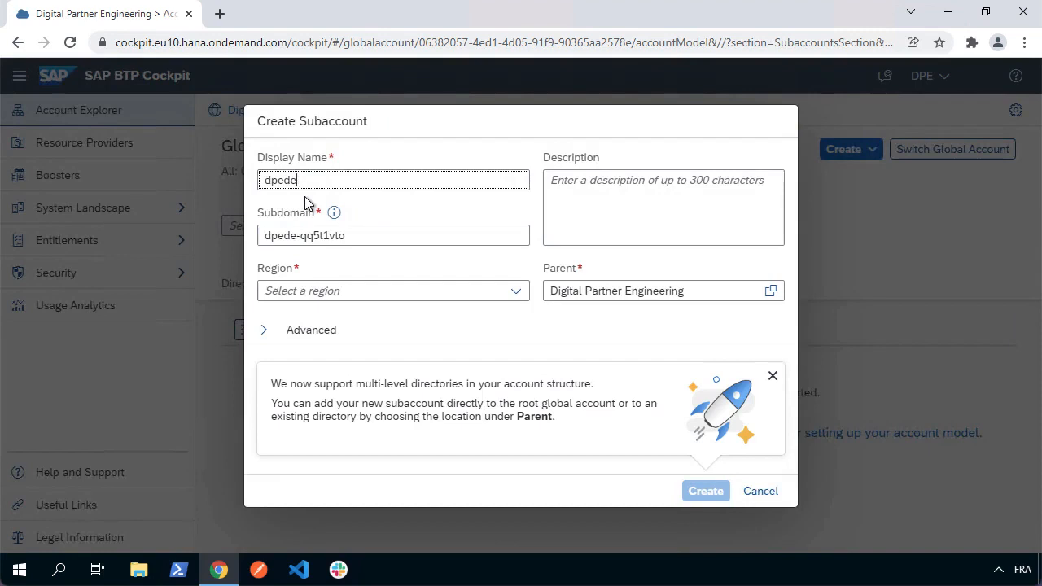
type("v")
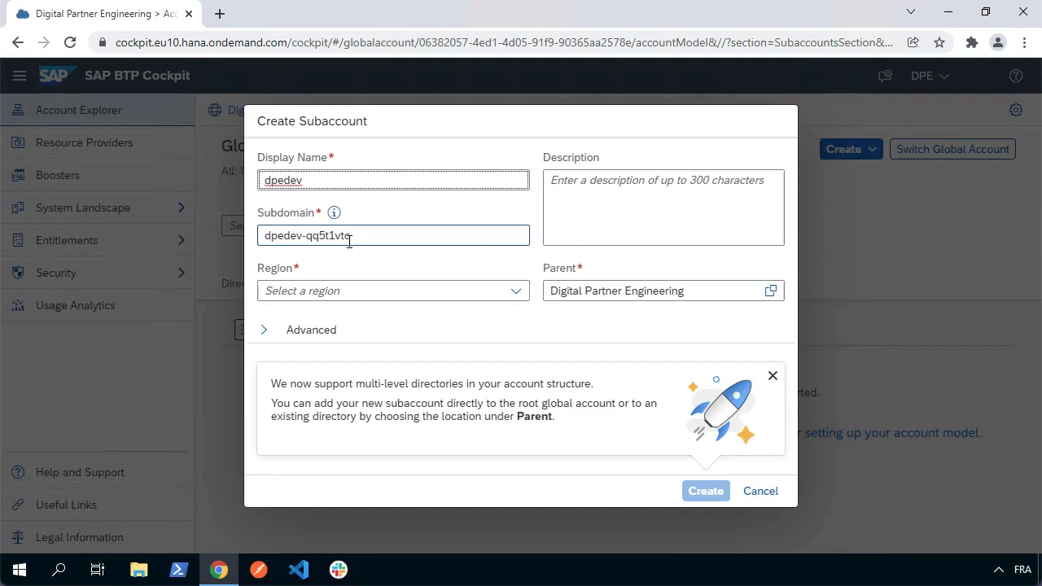
double_click(313, 236)
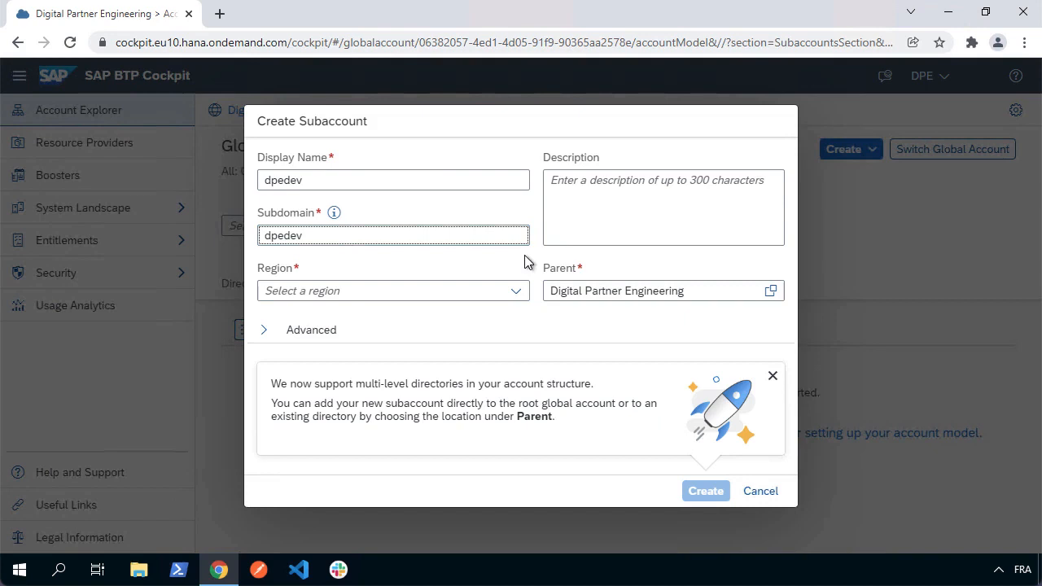
left_click(515, 291)
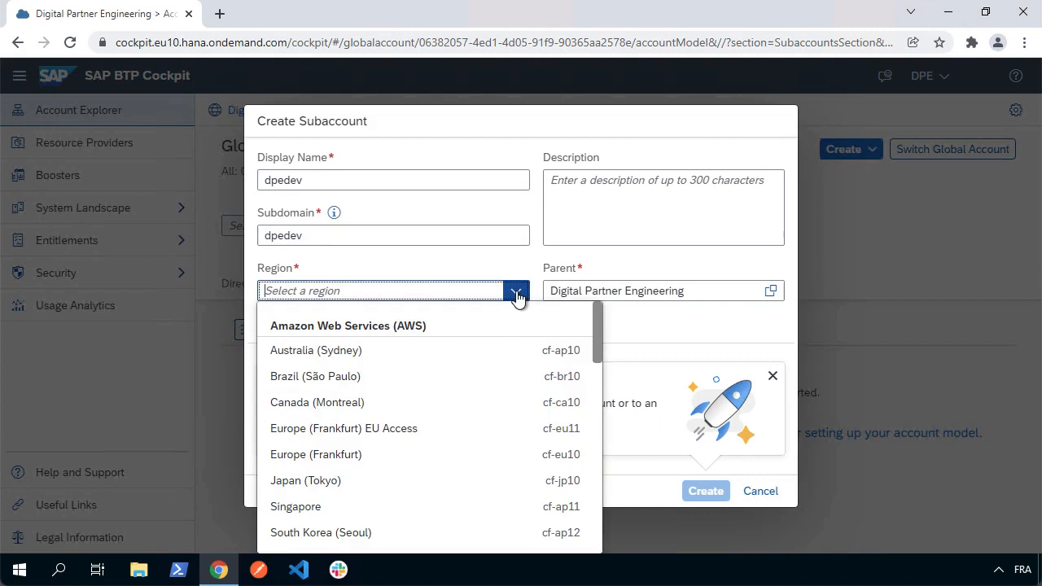
left_click(316, 454)
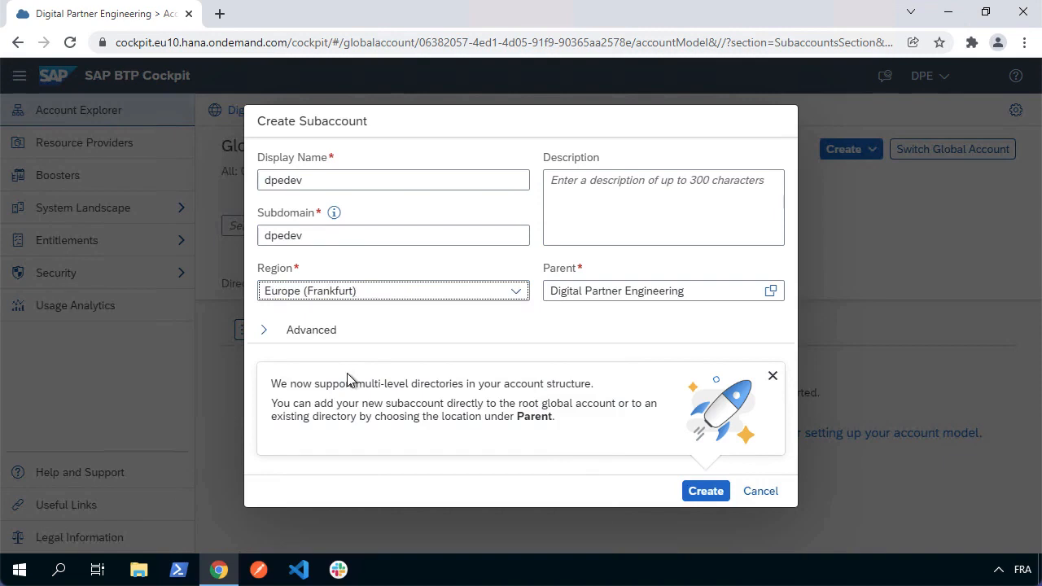
left_click(705, 491)
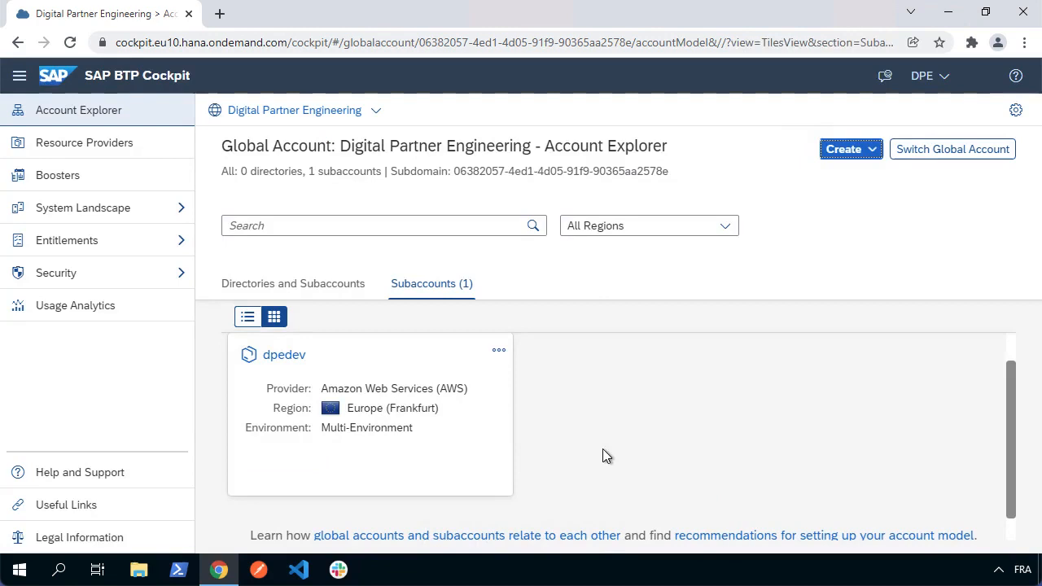
- Open the dpedev subaccount and scroll to its Cloud Foundry Environment section
left_click(283, 354)
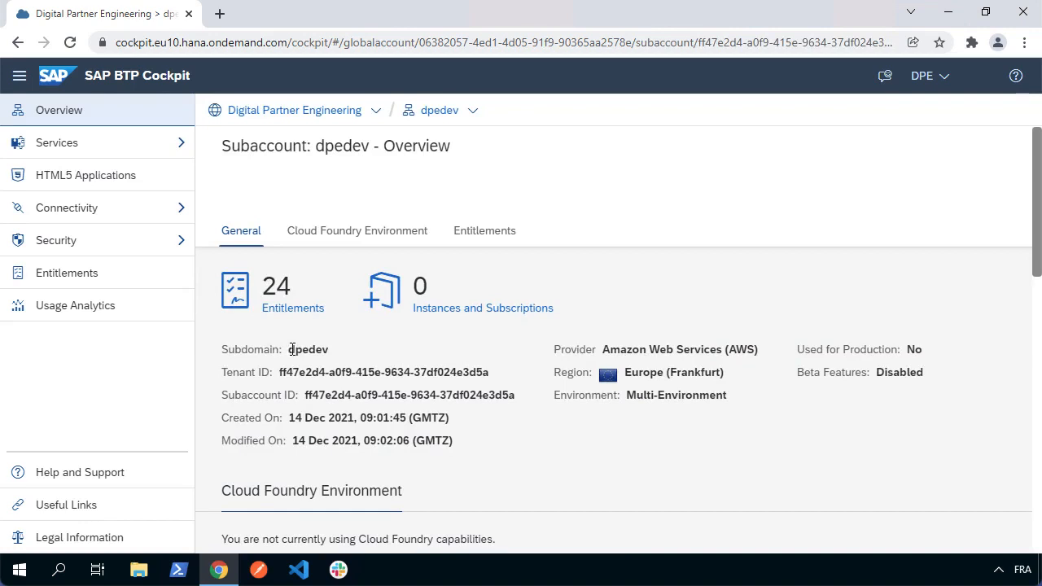
scroll("down", 3)
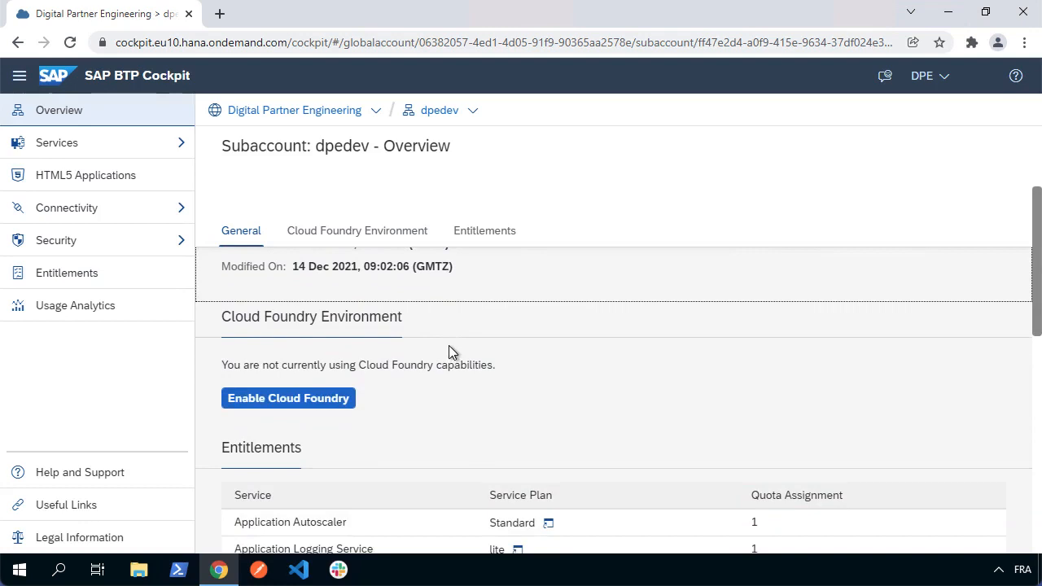
- Enable Cloud Foundry on dpedev with instance name and org name both dpedev
left_click(288, 399)
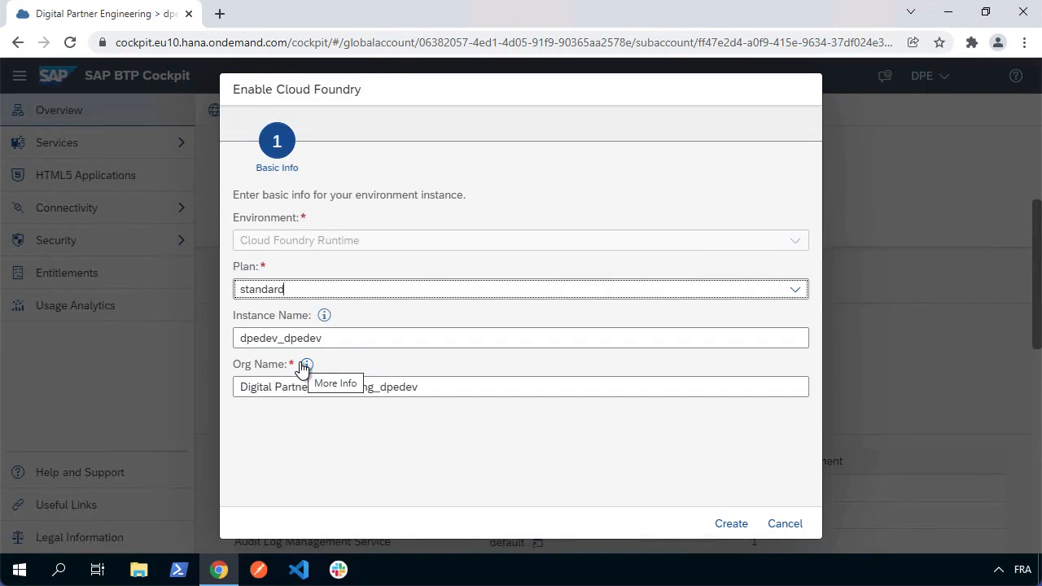
left_click(521, 338)
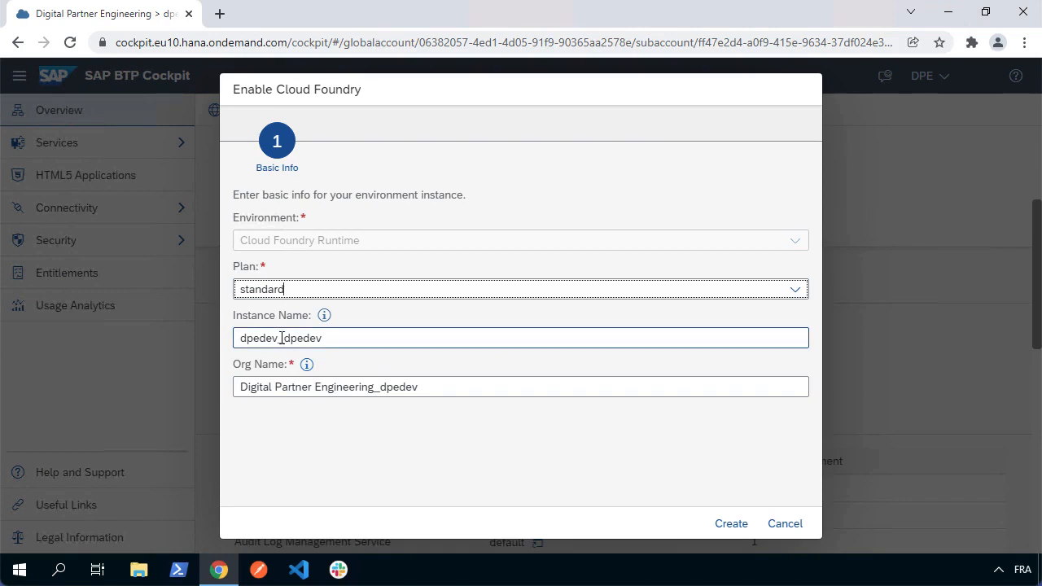
type("dpedev")
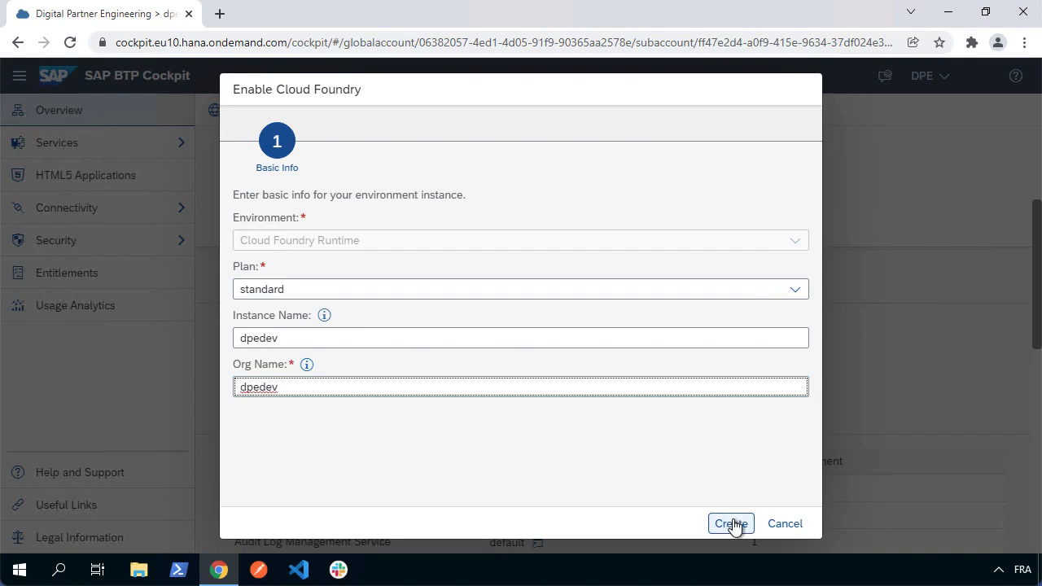
left_click(730, 524)
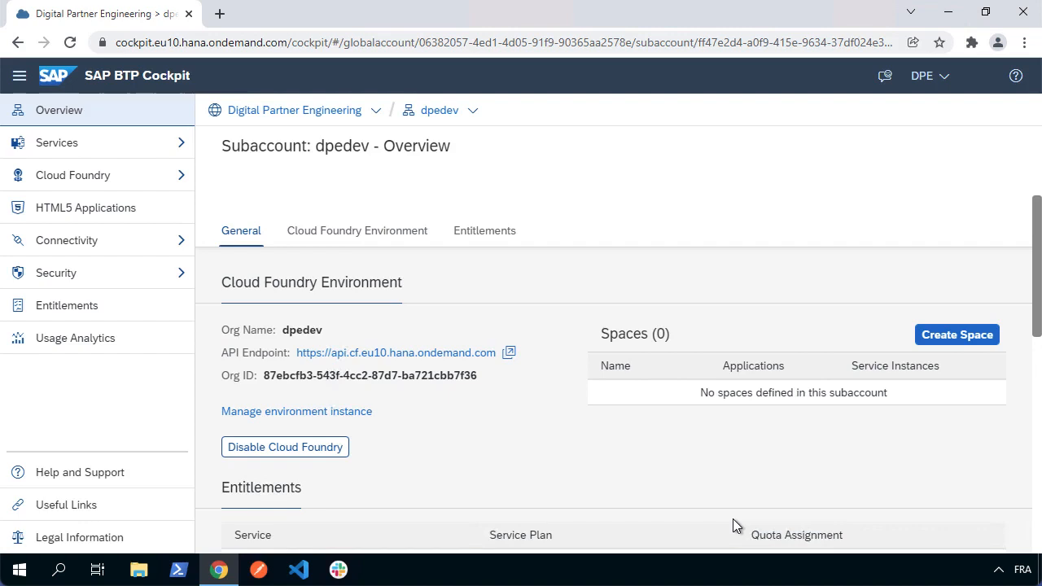
mouse_move(957, 334)
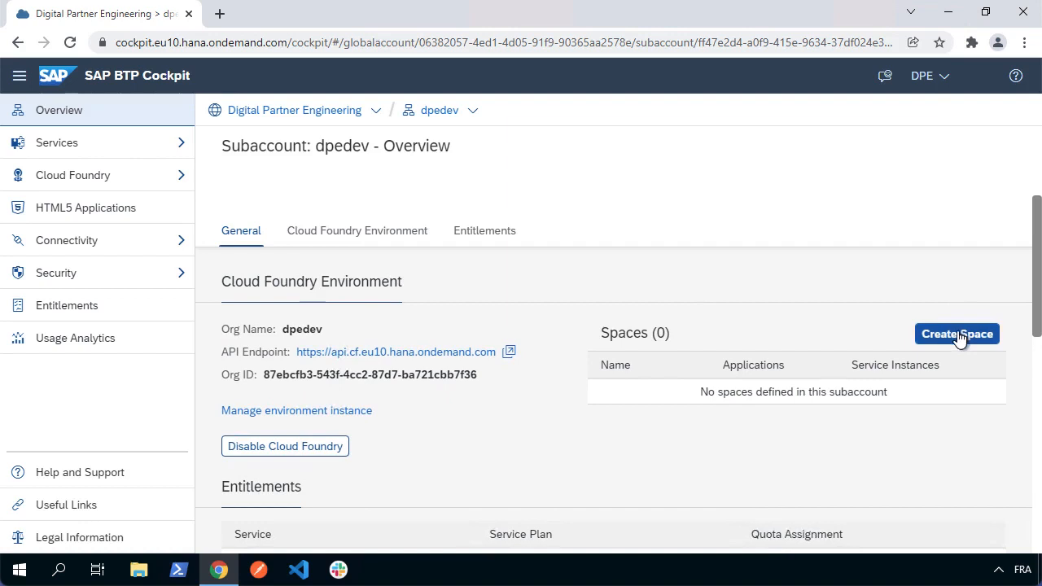
- Create the space 'dev' with Space Manager and Space Developer roles checked
left_click(957, 334)
type("dev")
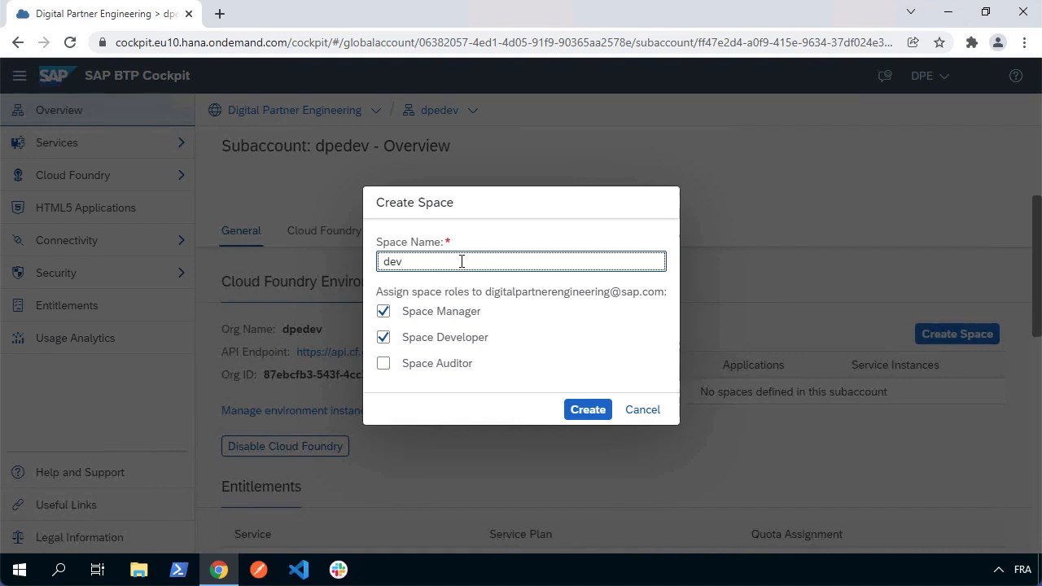
mouse_move(587, 410)
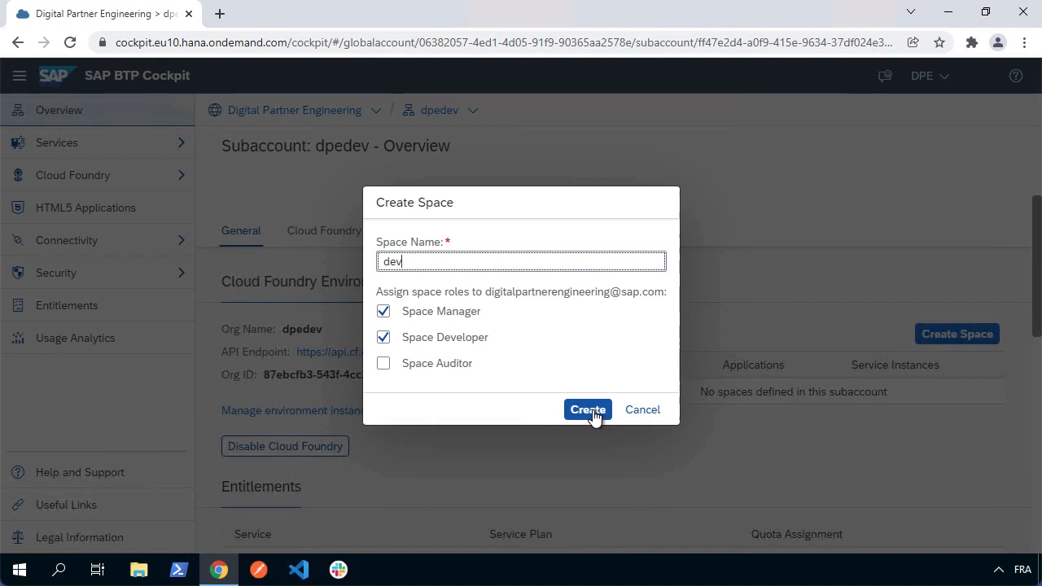
left_click(588, 410)
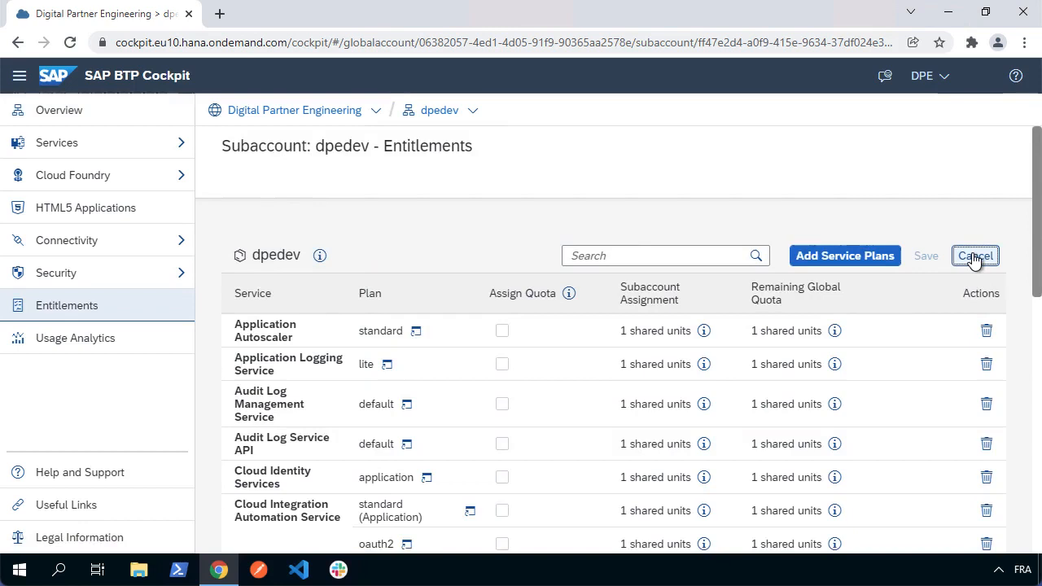
mouse_move(845, 255)
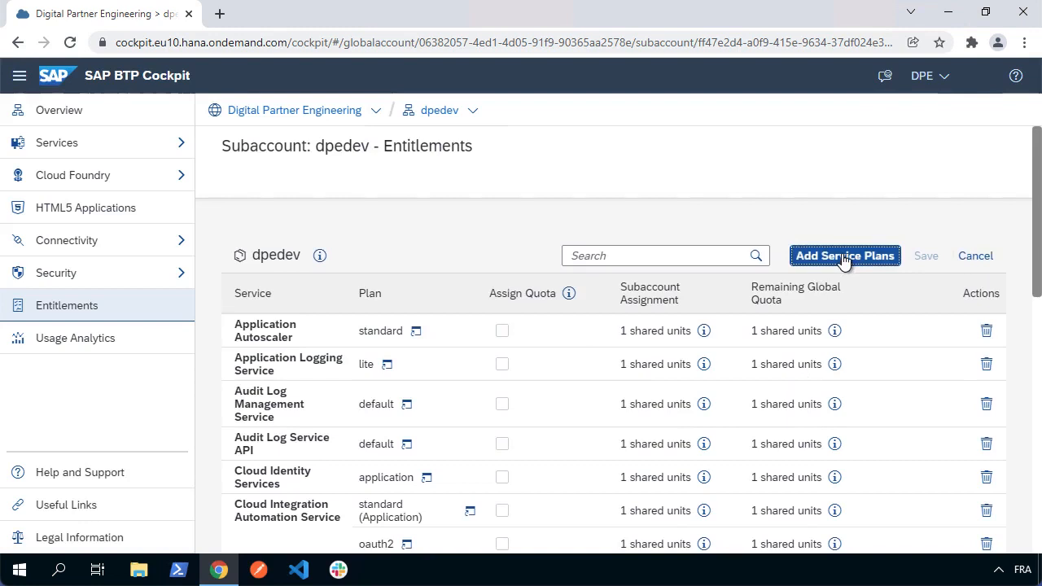
- Bring up the Add Service Plans catalogue from dpedev's entitlements
left_click(845, 256)
type("runtime")
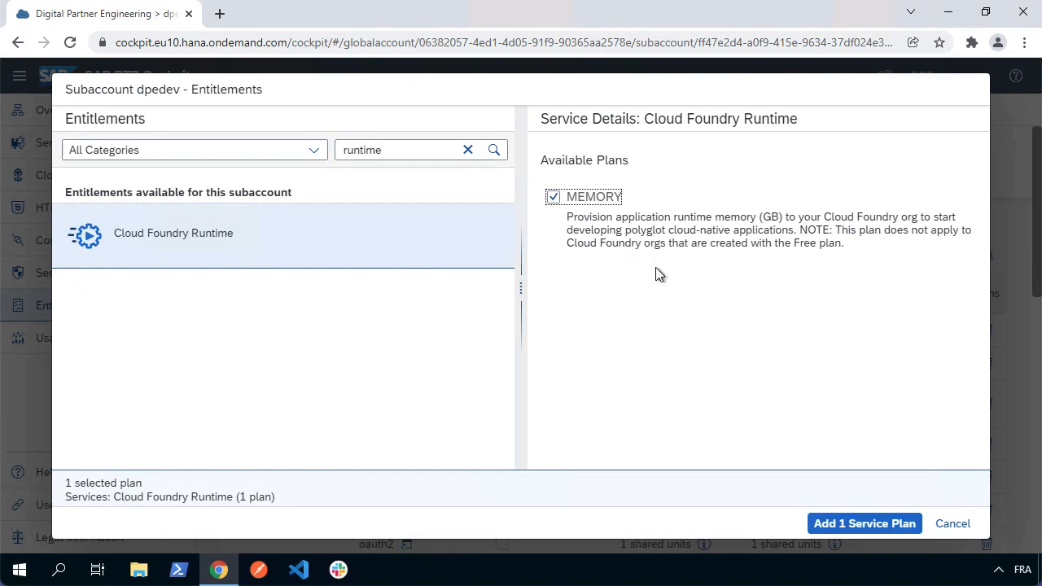
- Check Business Application Studio standard-edition and the Continuous Integration & Delivery default plan
type("studio")
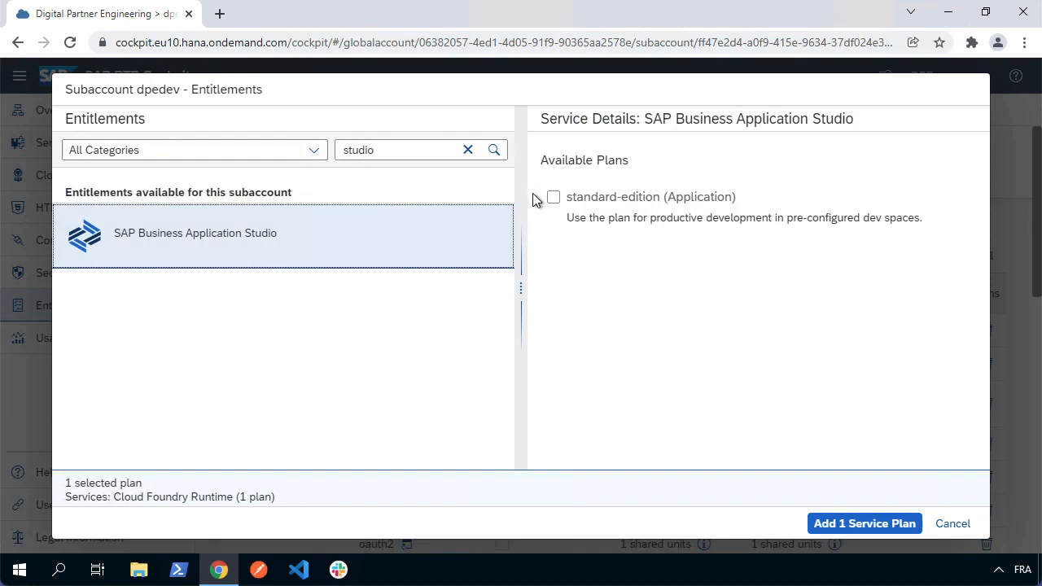
left_click(553, 197)
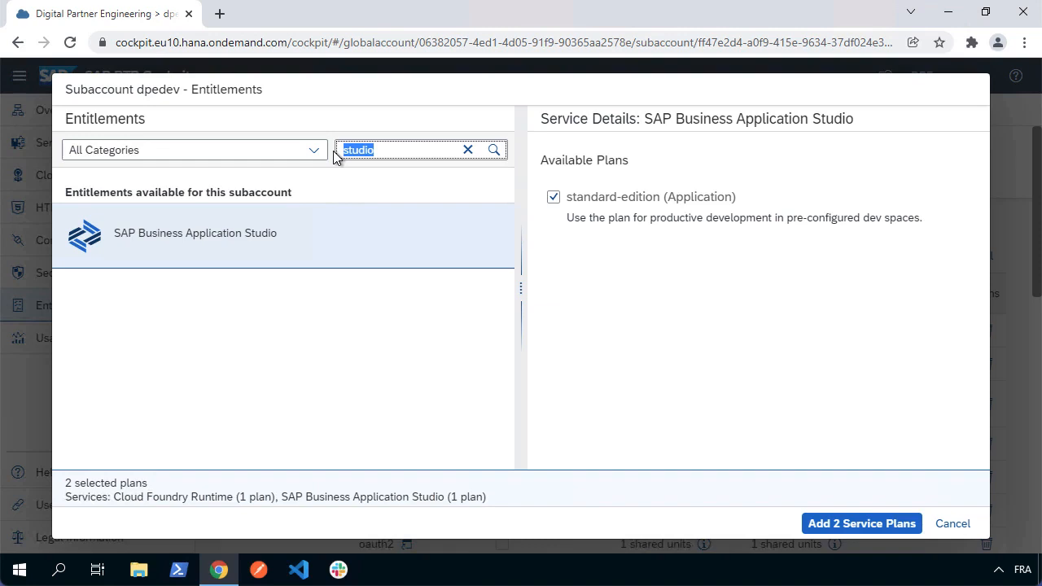
type("deliver")
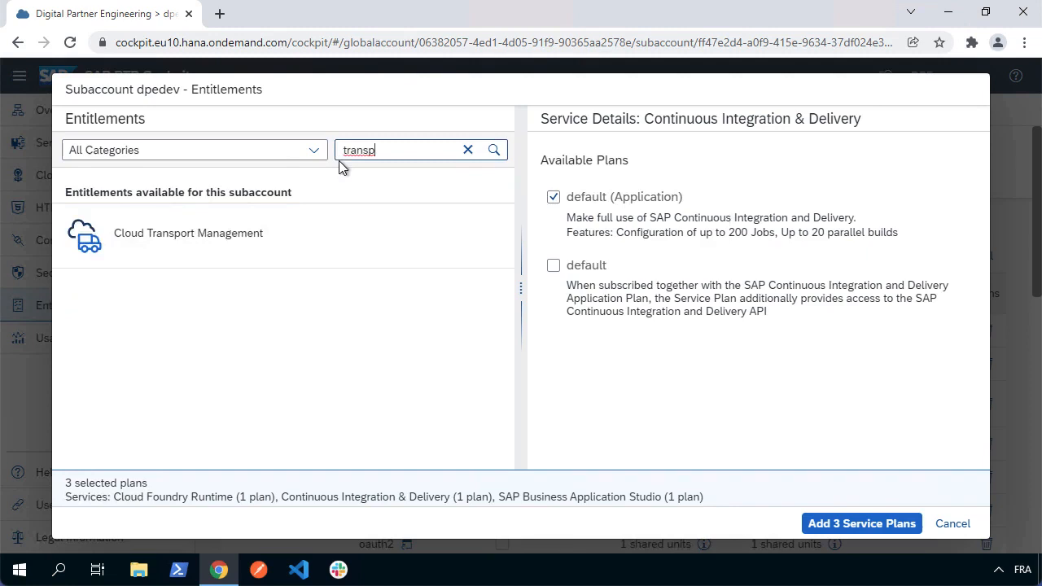
- Check both Cloud Transport Management standard plans and the Alert Notification standard plan
left_click(188, 232)
type("aler")
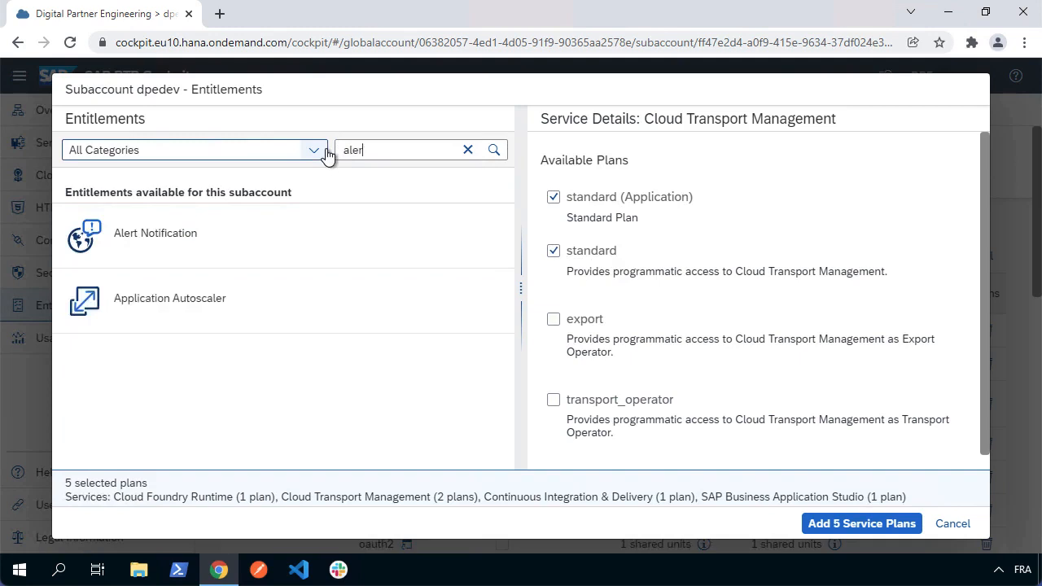
left_click(155, 233)
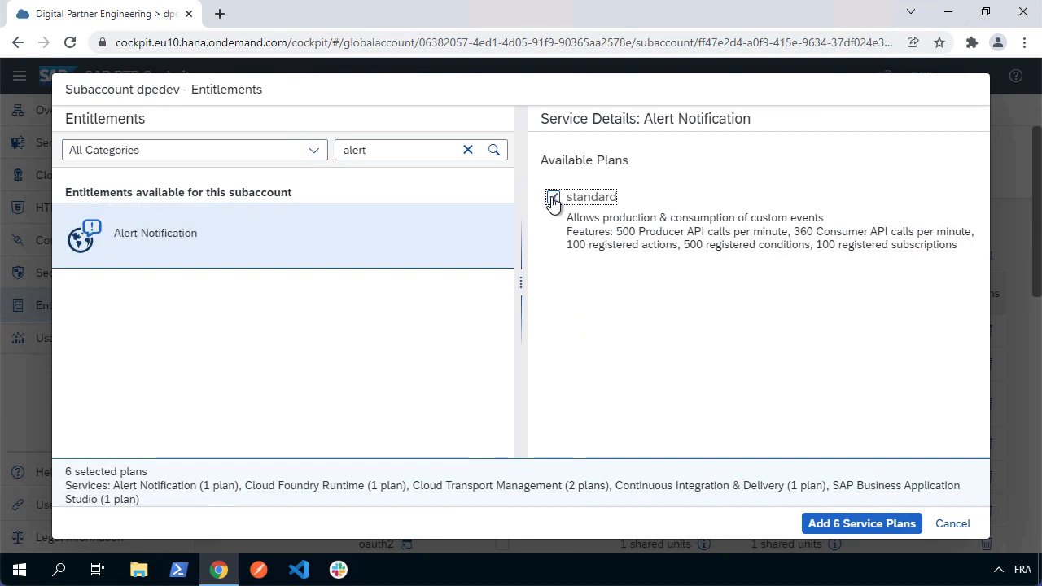
left_click(553, 196)
type("pilot")
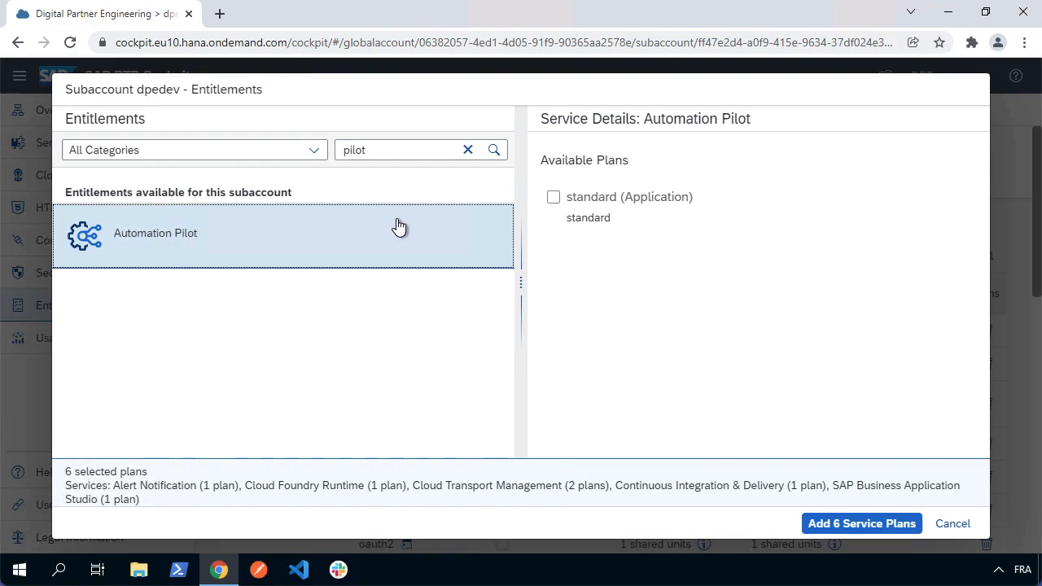
- Check Automation Pilot standard, SAP HANA Cloud hana, and HDI Containers hdi-shared plans
left_click(553, 197)
type("hana")
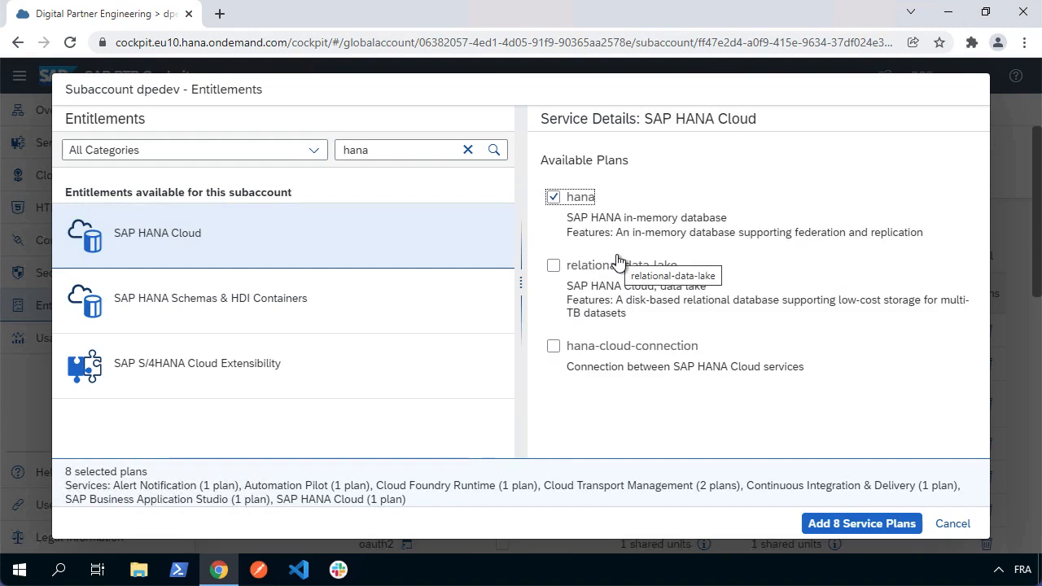
left_click(210, 298)
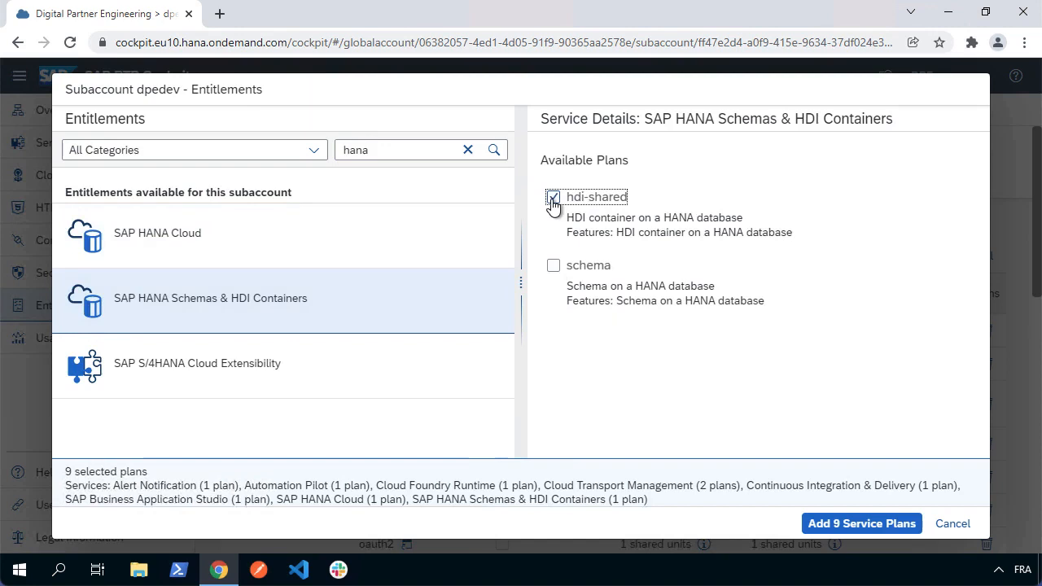
left_click(554, 197)
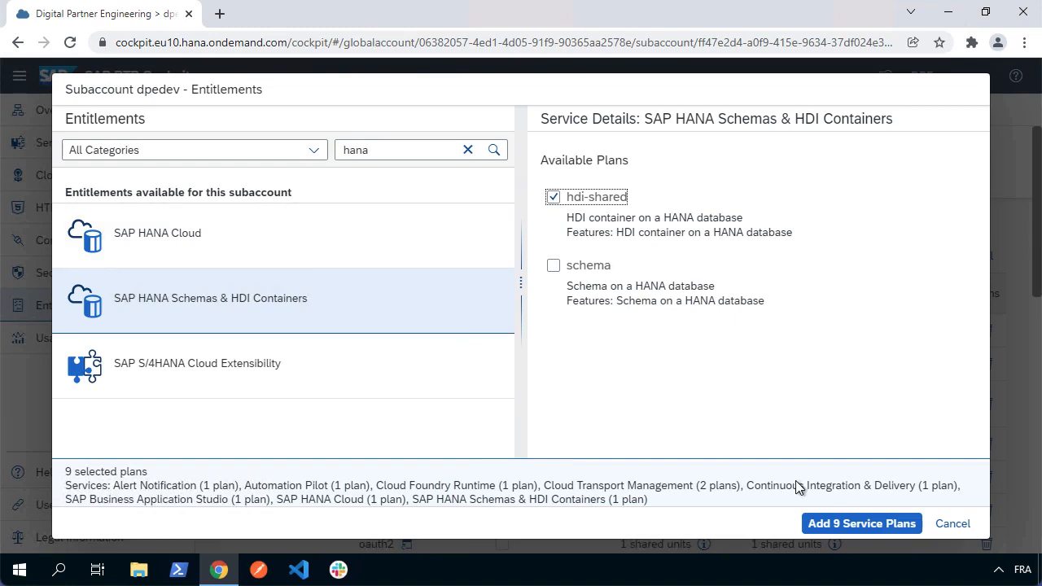
- Add the nine plans, set Cloud Foundry Runtime MEMORY to 4 units, and save
left_click(861, 523)
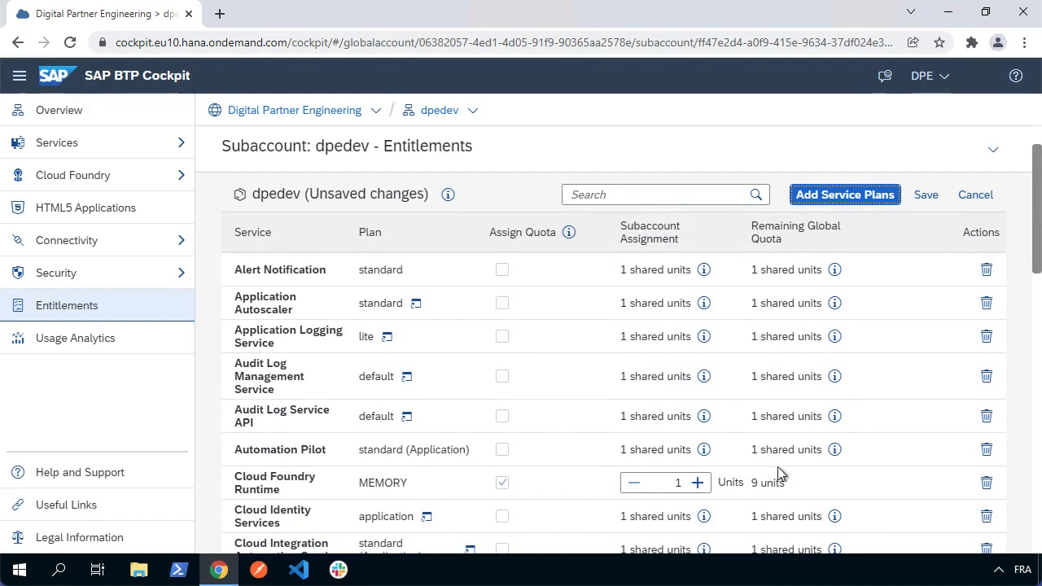
left_click(697, 482)
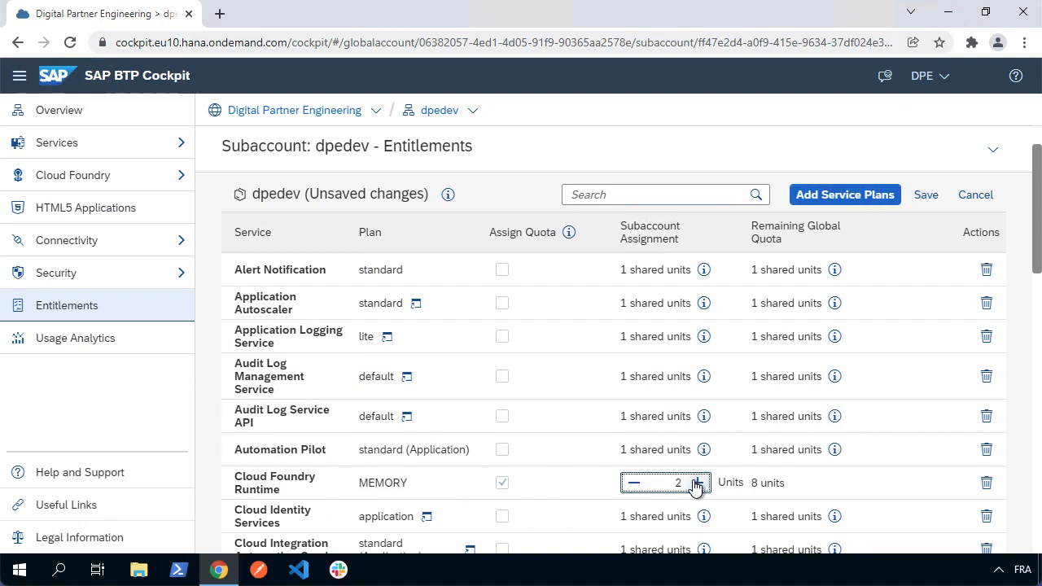
left_click(698, 482)
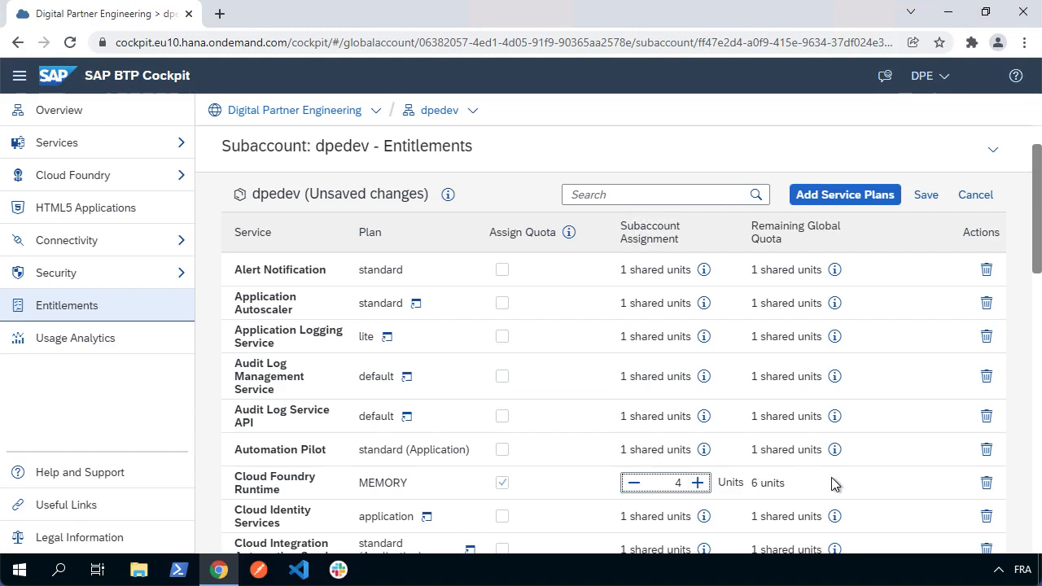
left_click(926, 194)
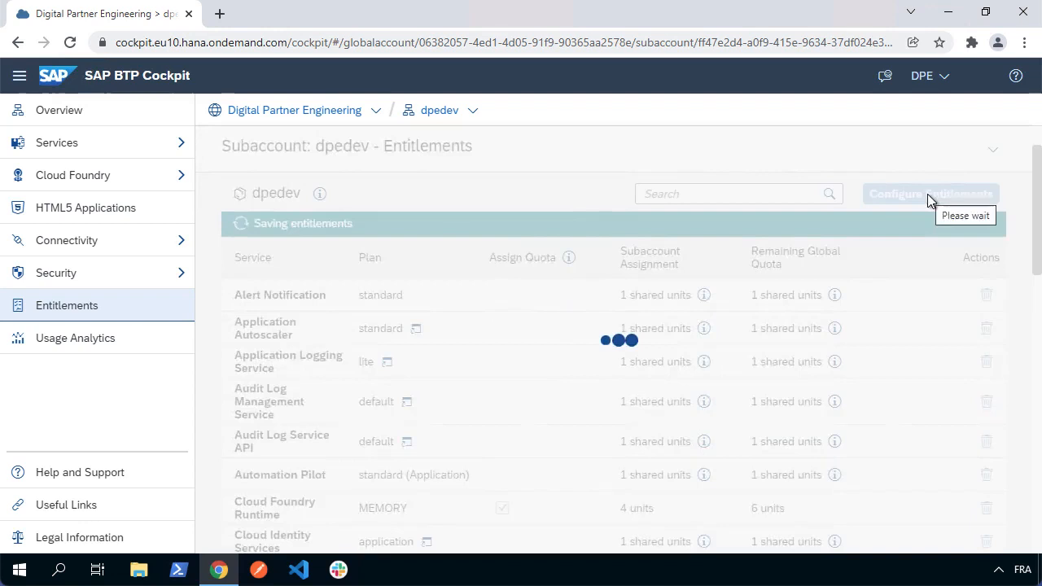
- Subscribe to SAP Business Application Studio, plan standard-edition, via Instances and Subscriptions
left_click(57, 143)
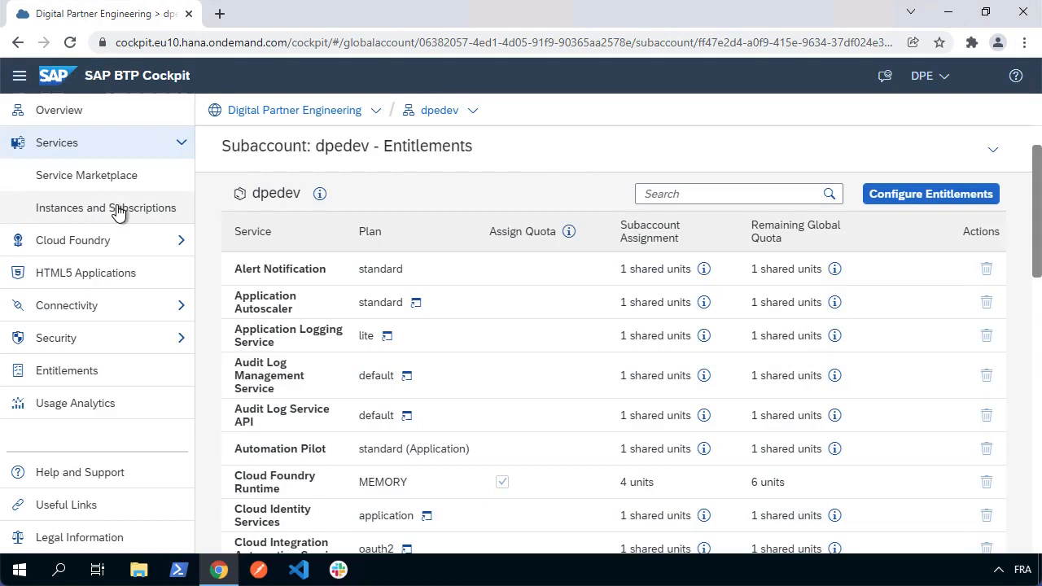
left_click(106, 208)
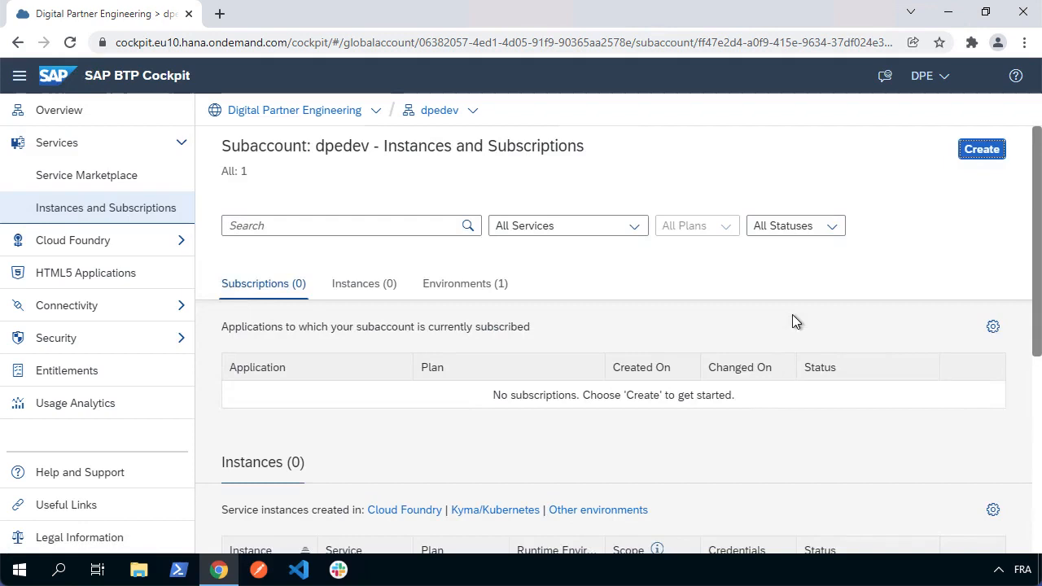
left_click(981, 149)
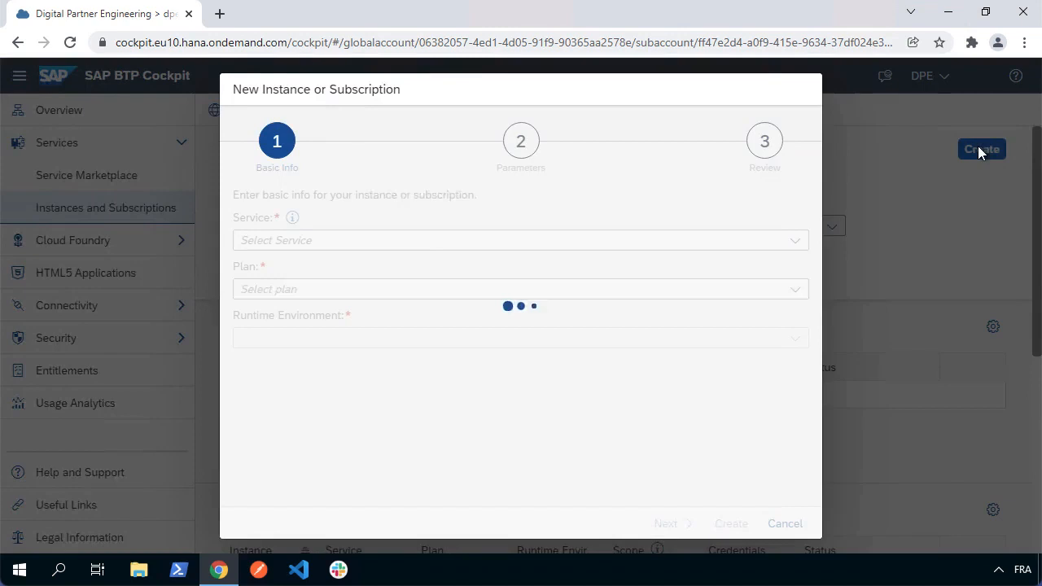
left_click(796, 289)
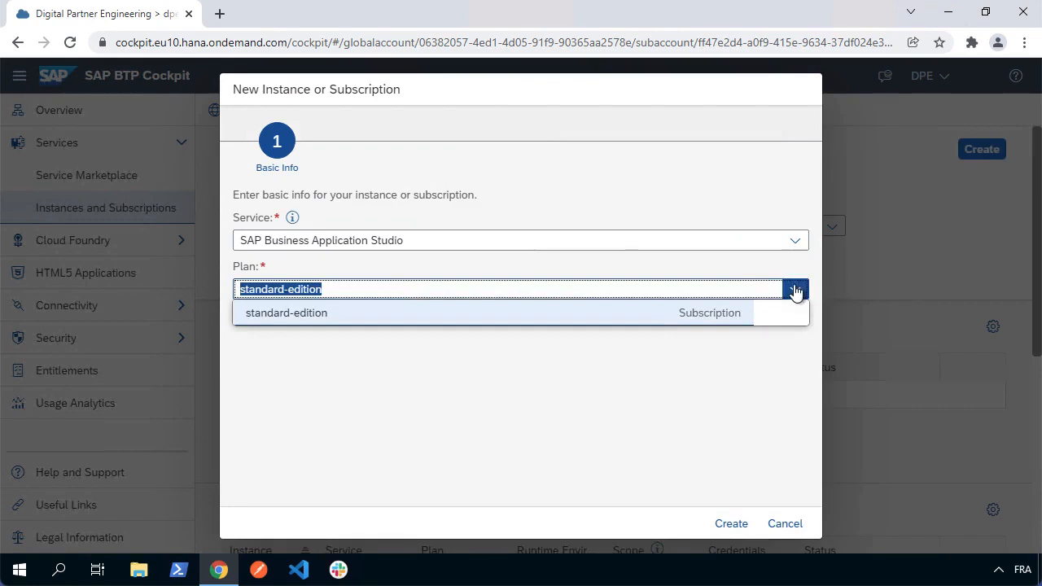
left_click(730, 524)
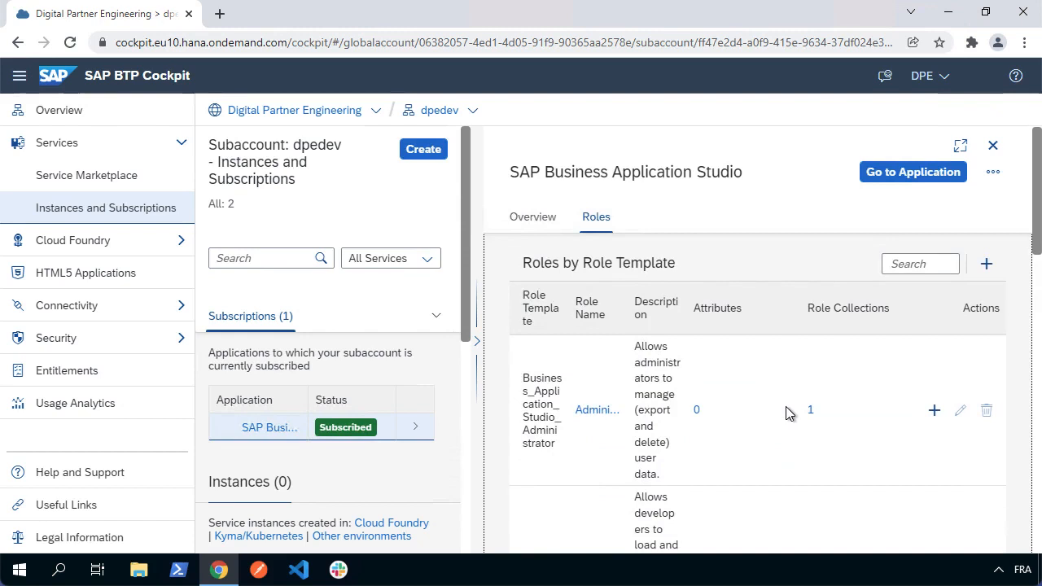
- Assign Business_Application_Studio Administrator, Developer and Extension_Deployer role collections to the dpedev user
left_click(993, 145)
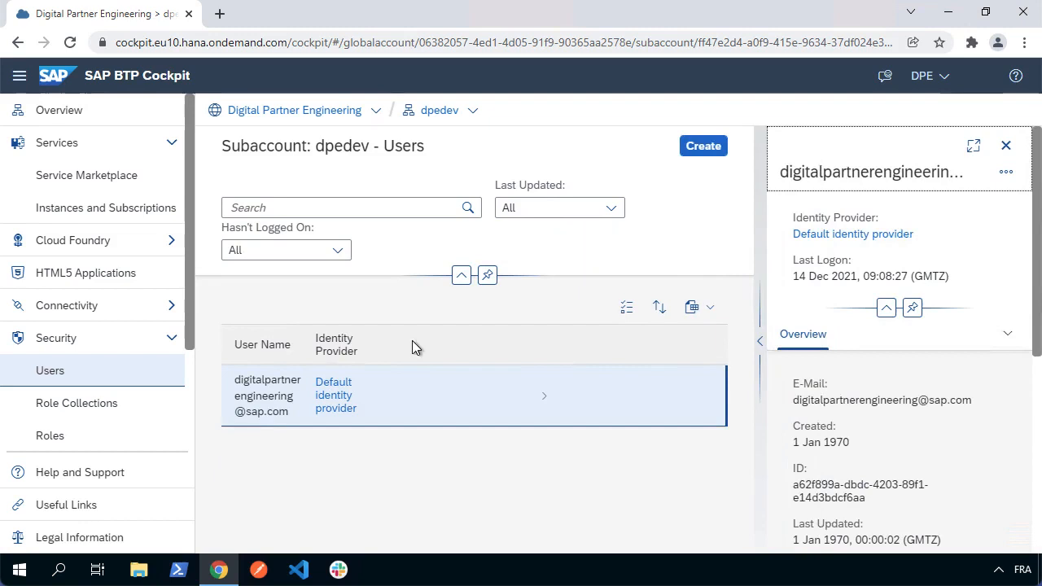
left_click(1008, 334)
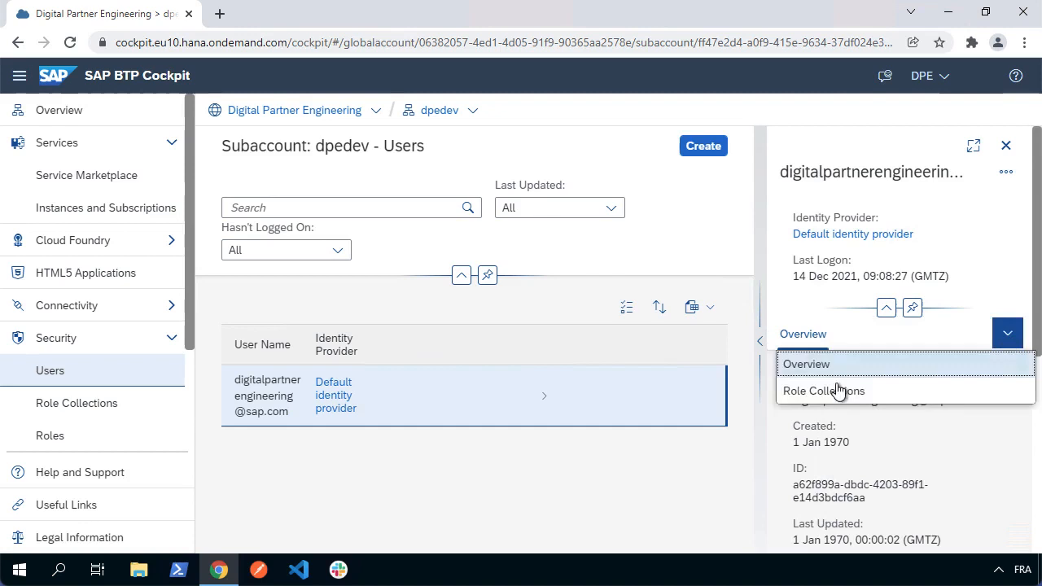
left_click(824, 391)
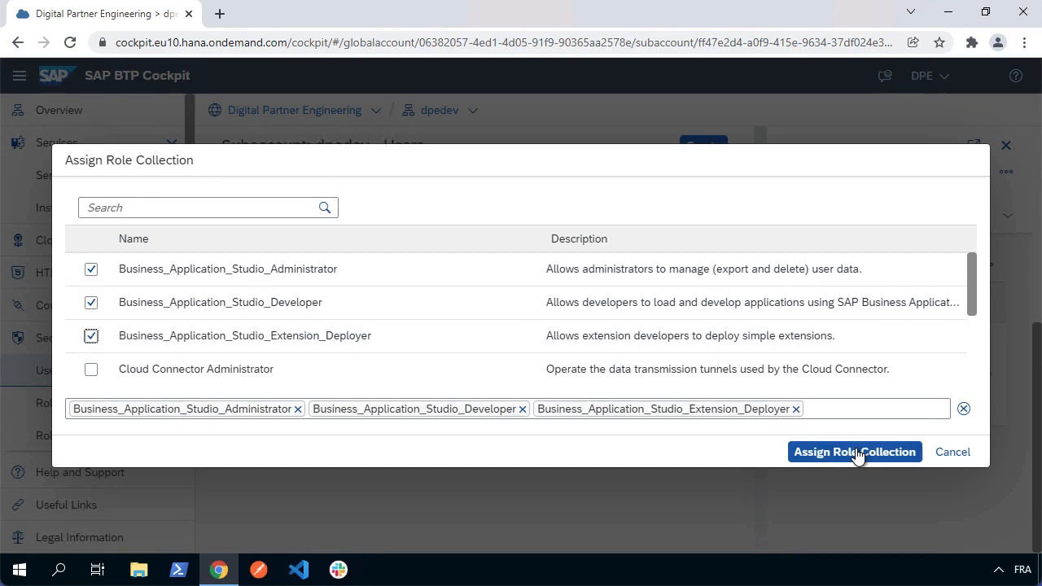
left_click(854, 452)
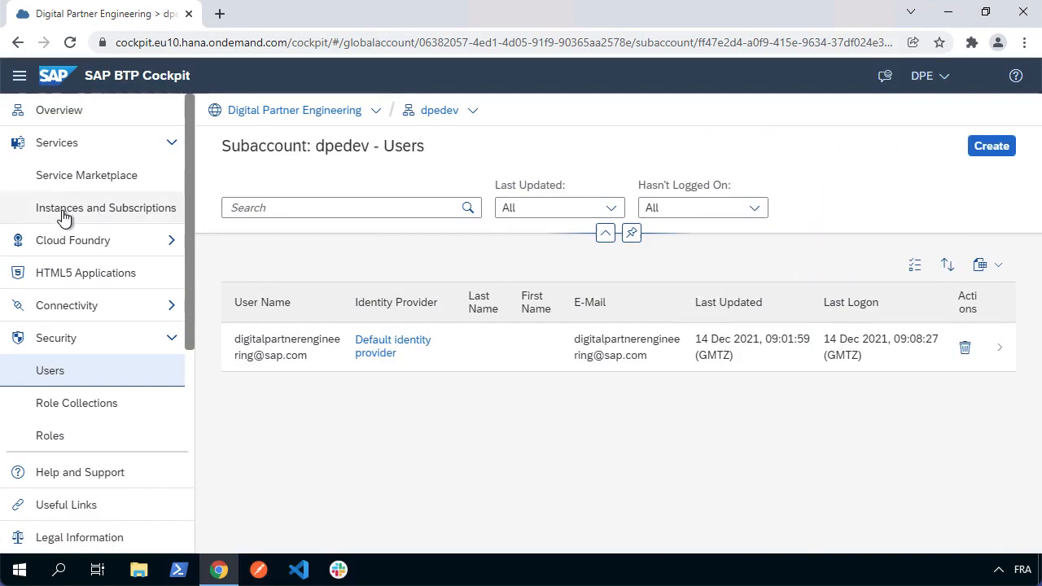
- Launch SAP Business Application Studio from Instances and Subscriptions, then return to the cockpit tab
left_click(106, 207)
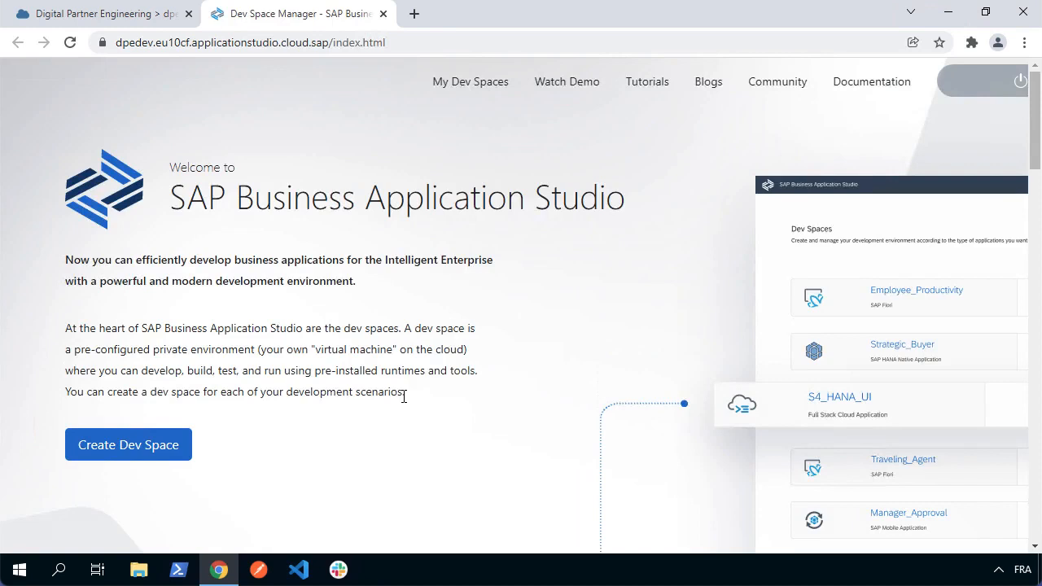
left_click(98, 14)
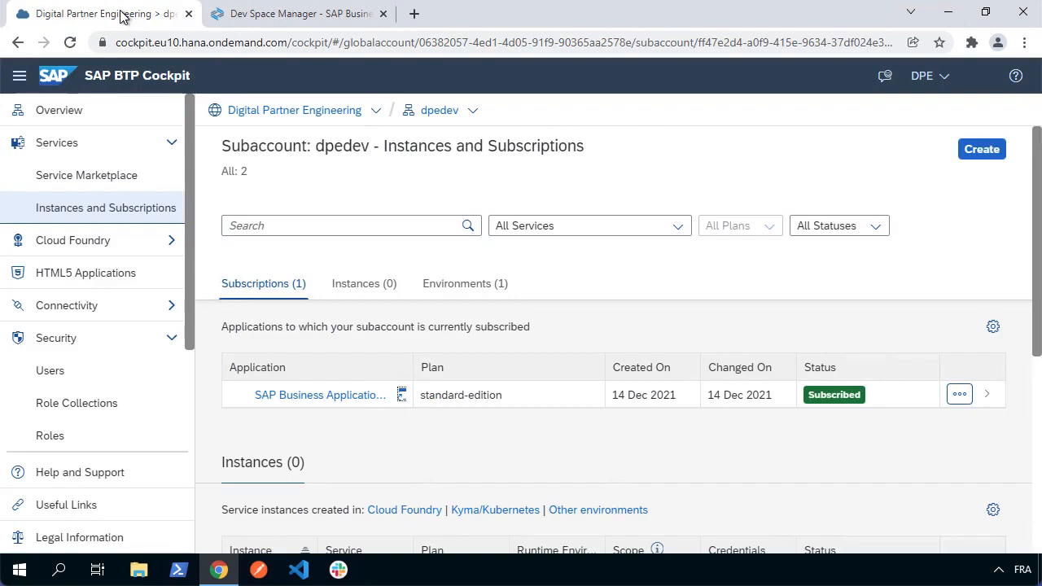
mouse_move(560, 284)
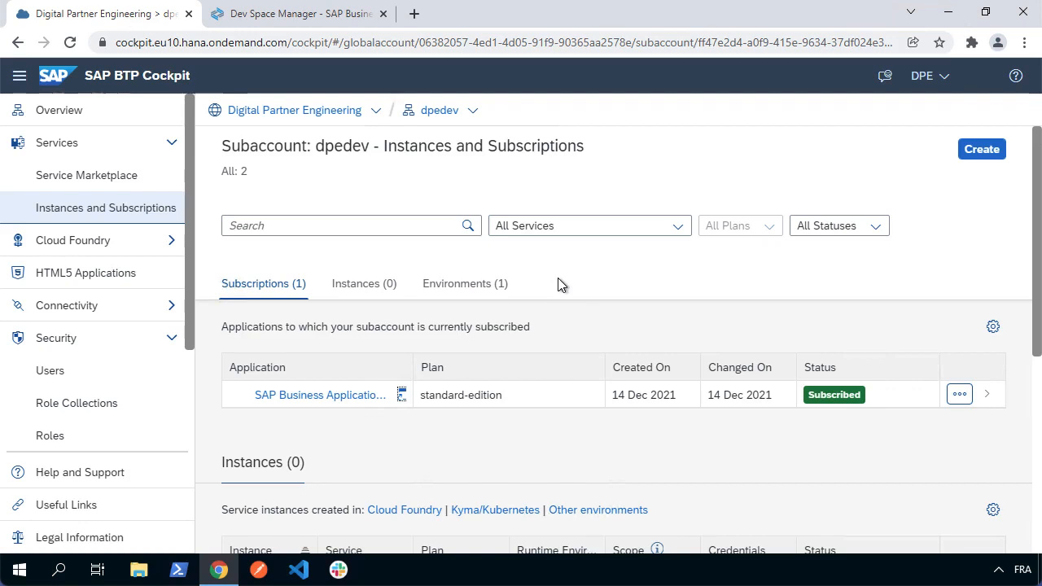
- Request a new SAP HANA database from the dev space under Cloud Foundry Spaces
left_click(73, 240)
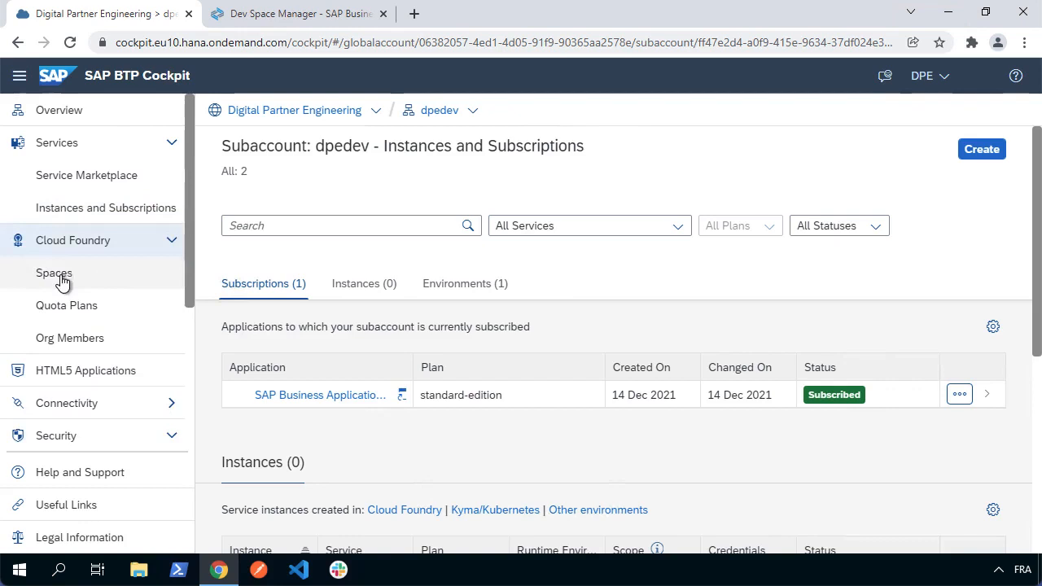
left_click(54, 273)
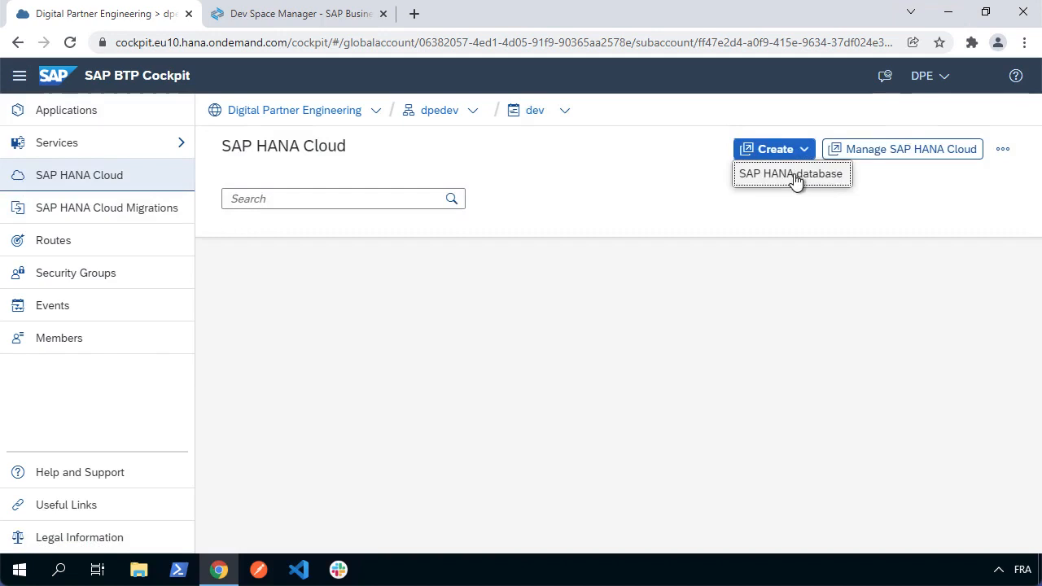
left_click(790, 174)
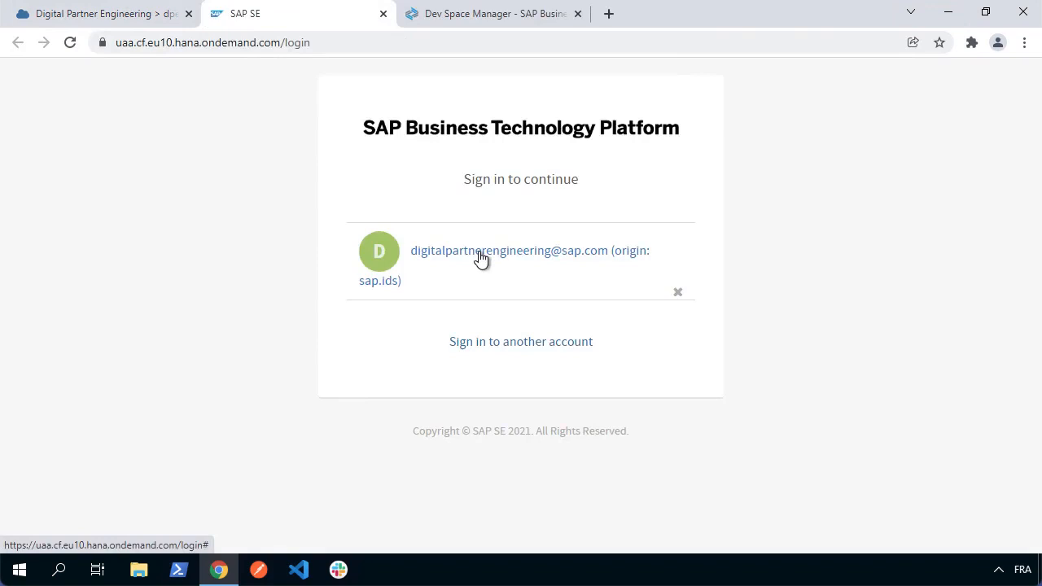
- Sign in and create SAP HANA database instance 'hana' in dpedev/dev, then switch to Studio
left_click(529, 250)
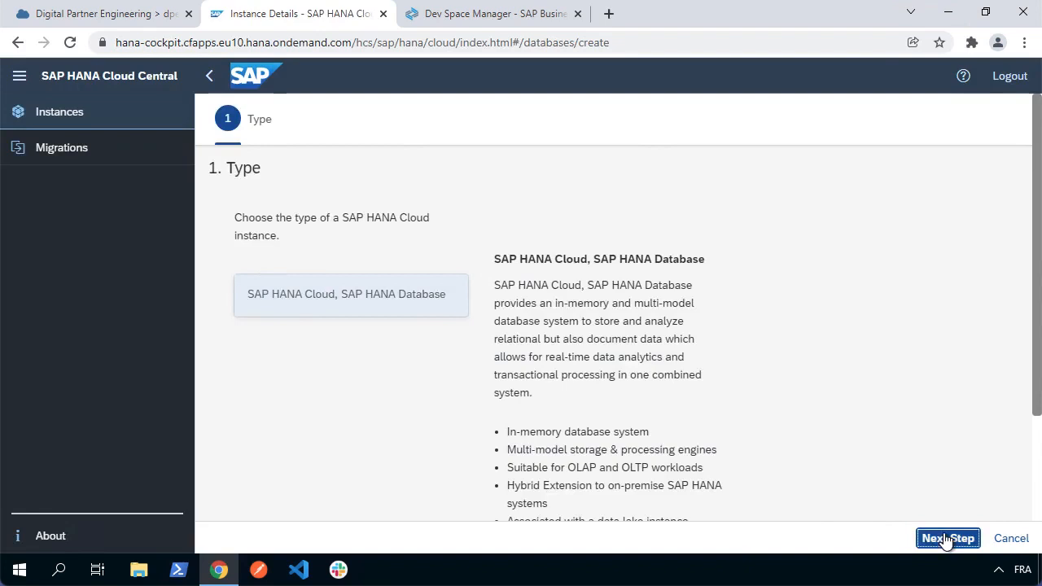
left_click(947, 538)
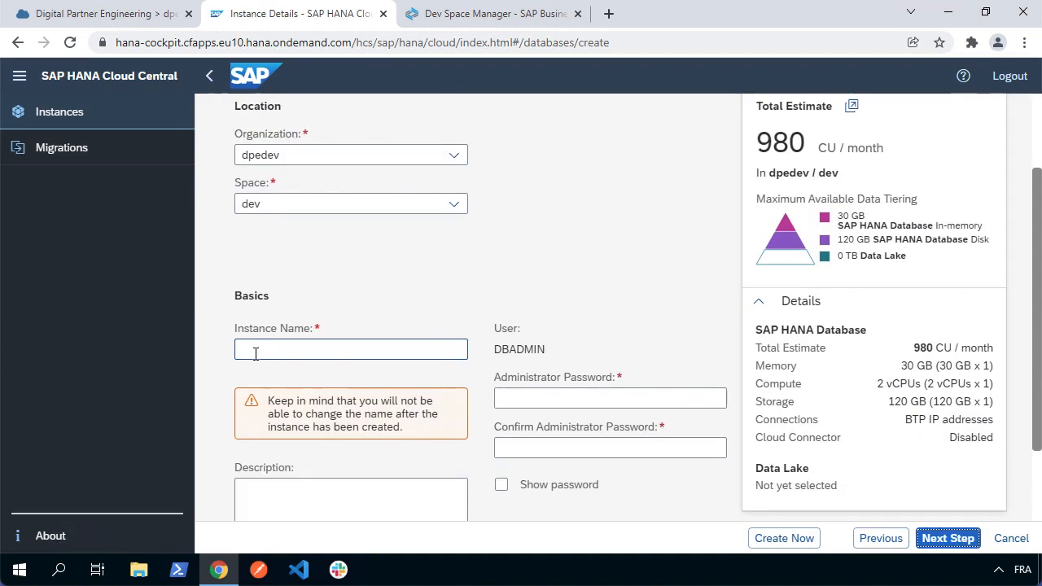
type("hana")
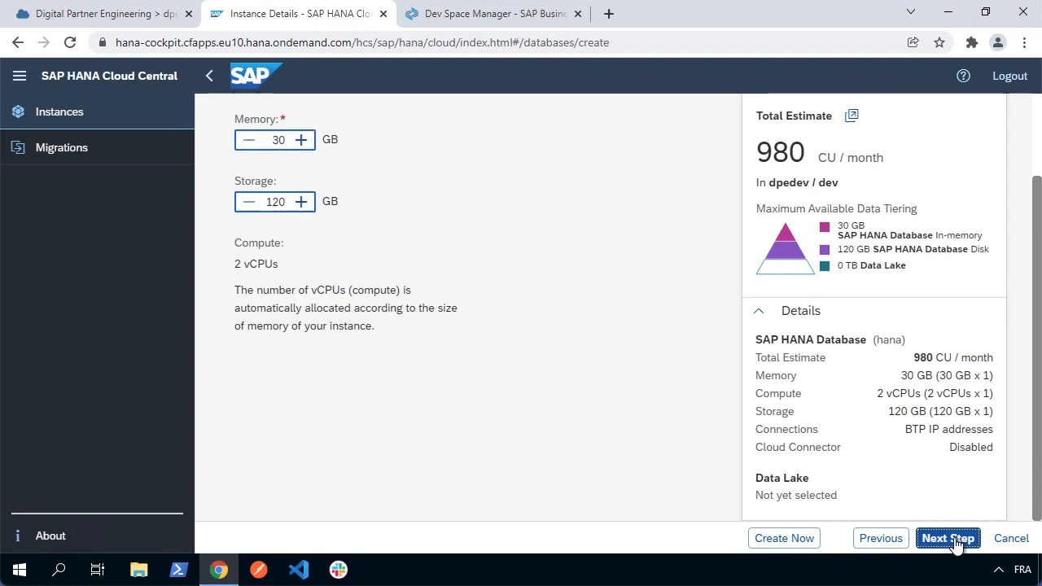
left_click(947, 538)
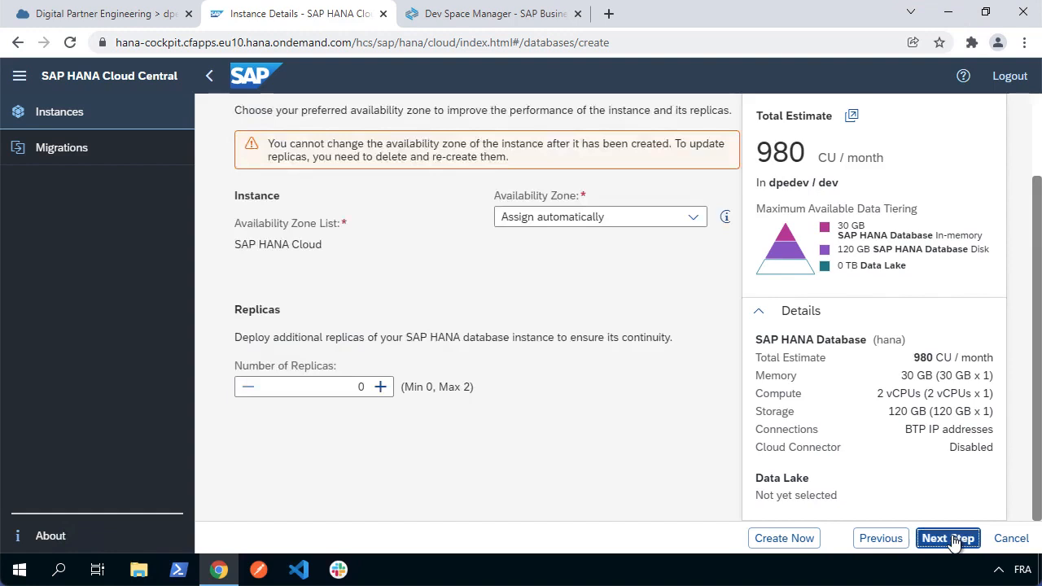
left_click(947, 538)
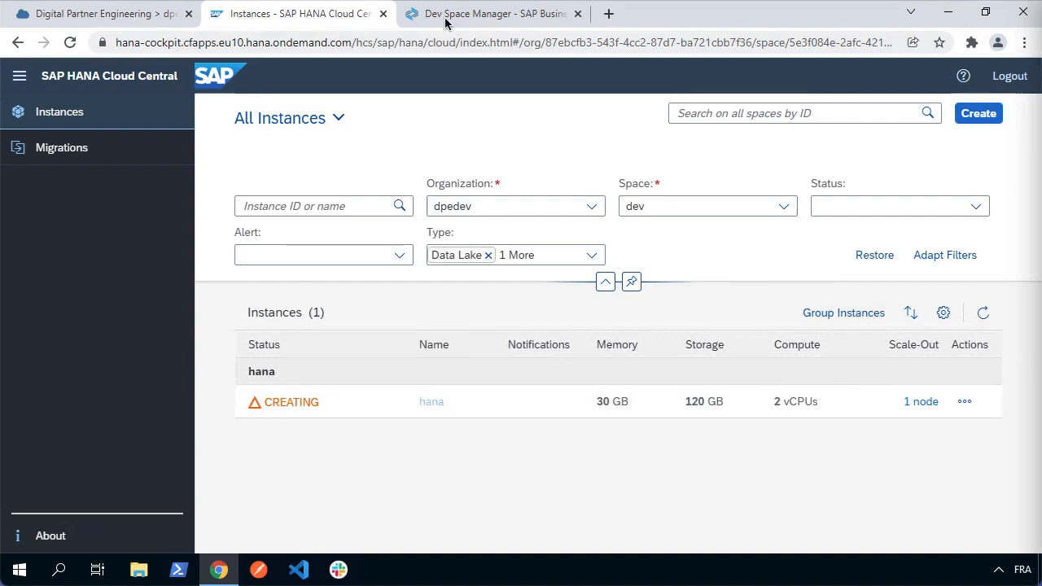
left_click(495, 14)
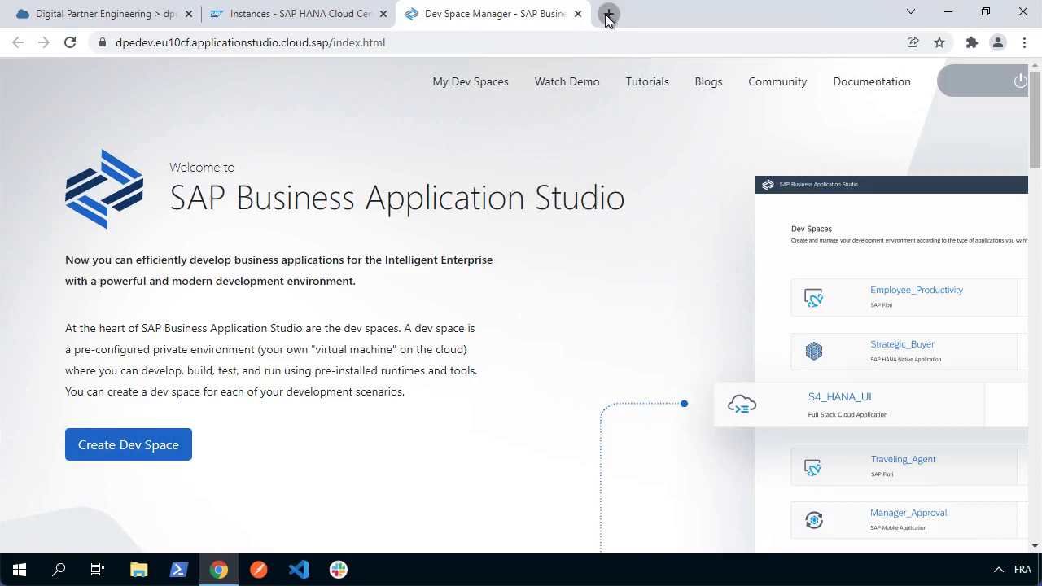
- Open a new browser tab showing github.com
left_click(608, 14)
type("github.com")
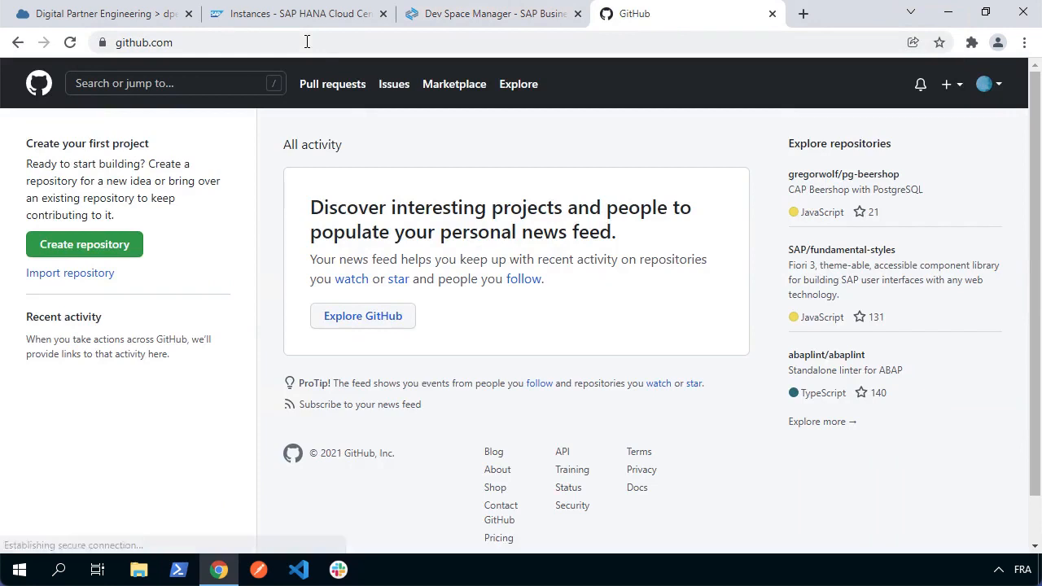
mouse_move(617, 141)
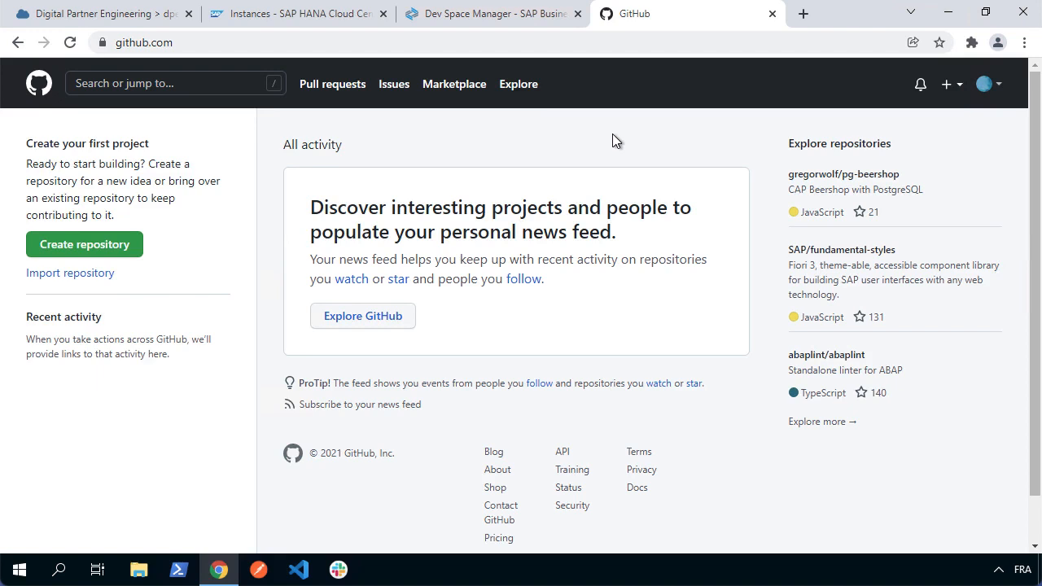
mouse_move(660, 15)
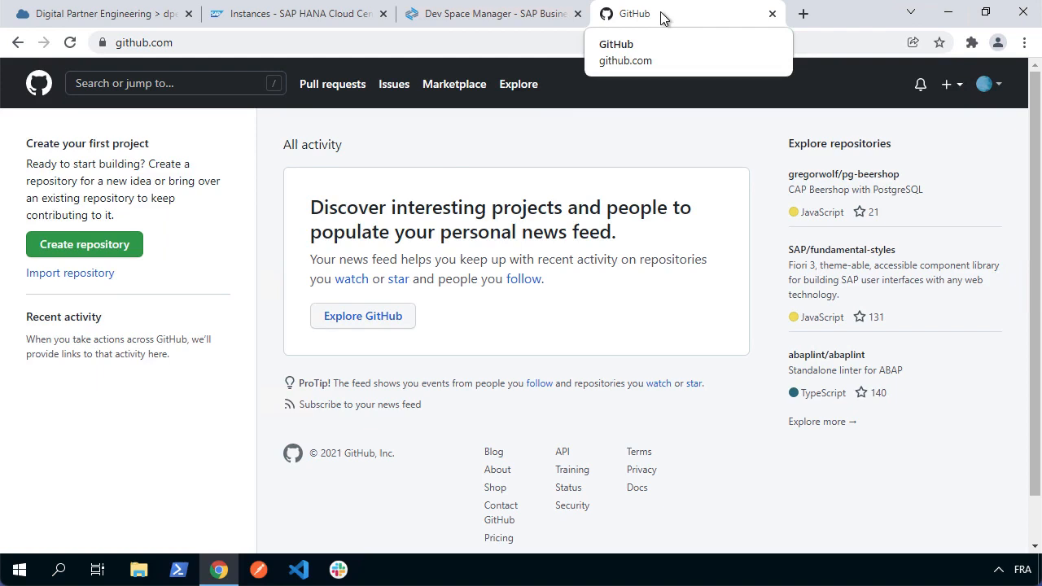
mouse_move(453, 155)
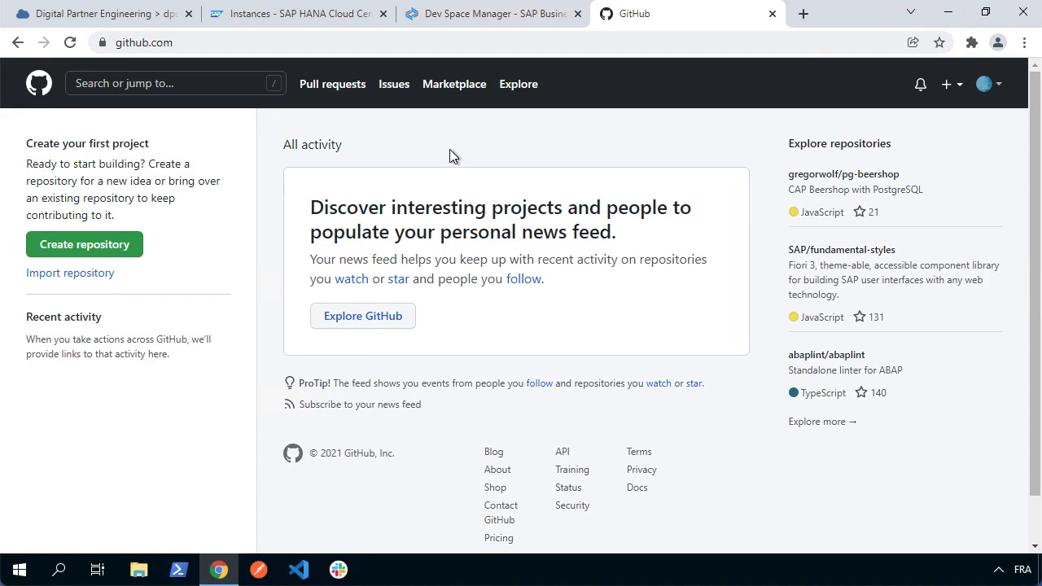